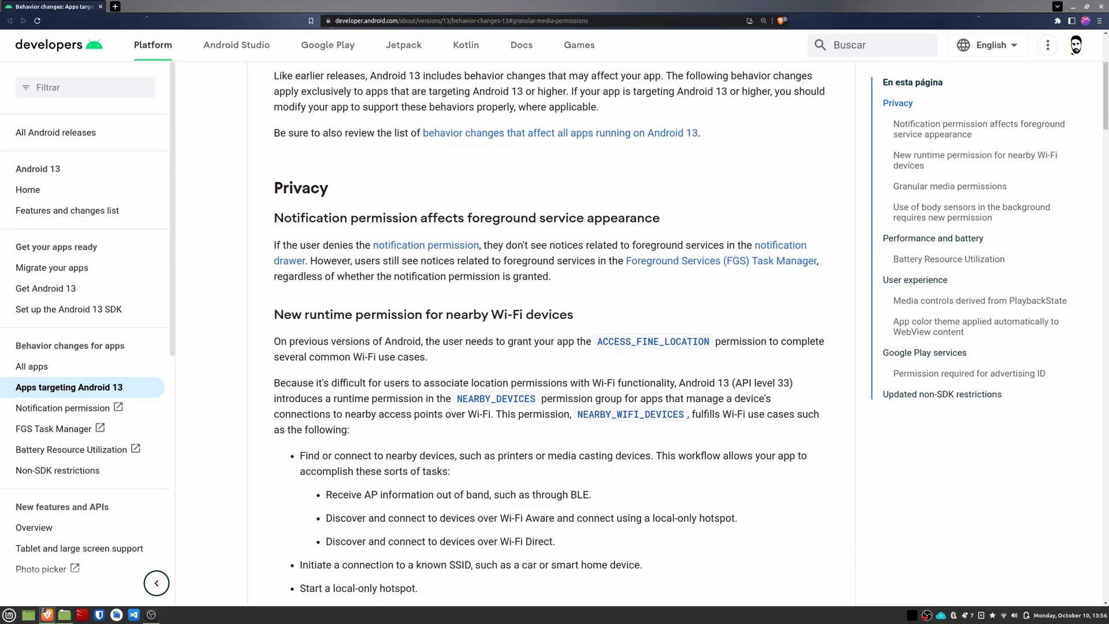
Step: Start image picking via the + button, allow photos and media access, and choose the sloth photo
{"action": "scroll", "scroll_direction": "down", "scroll_amount": 3}
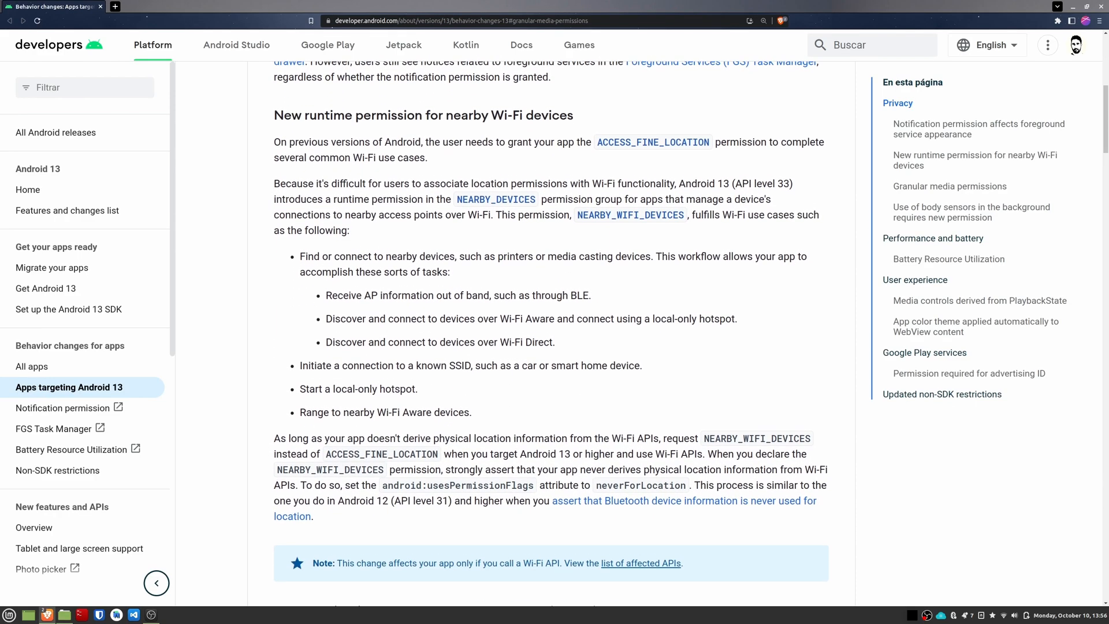
{"action": "scroll", "scroll_direction": "down", "scroll_amount": 3}
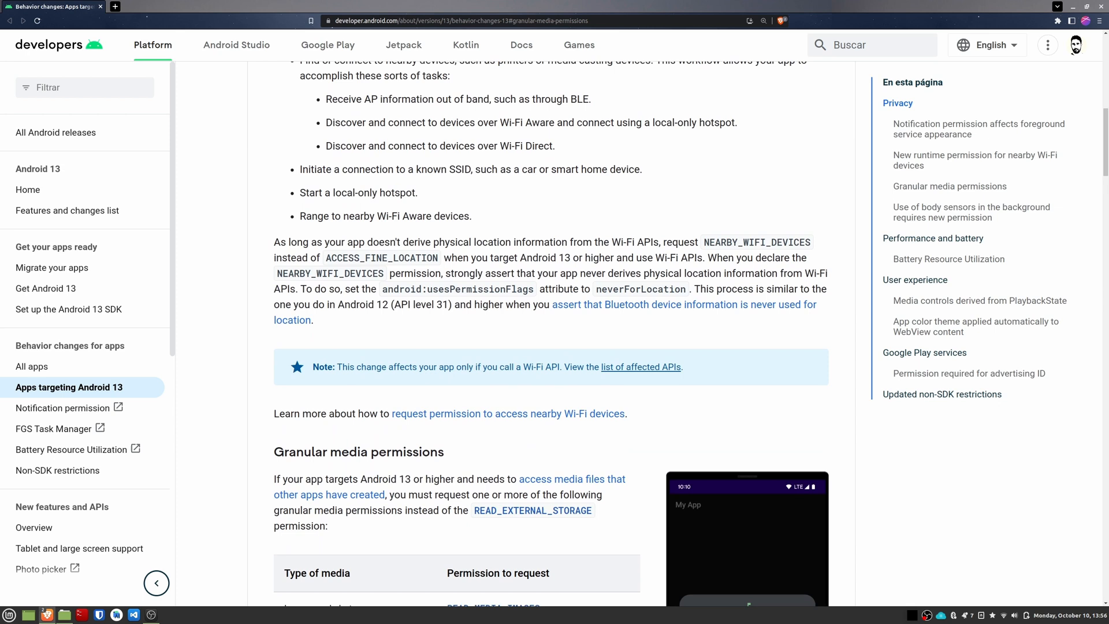
{"action": "scroll", "scroll_direction": "down", "scroll_amount": 3}
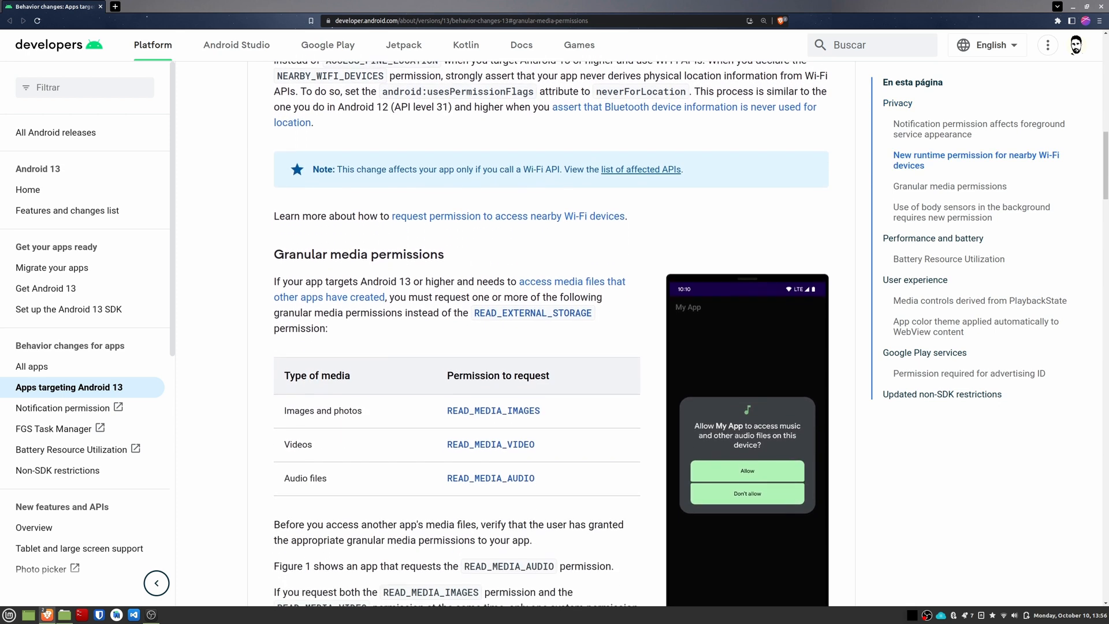
{"action": "scroll", "scroll_direction": "down", "scroll_amount": 3}
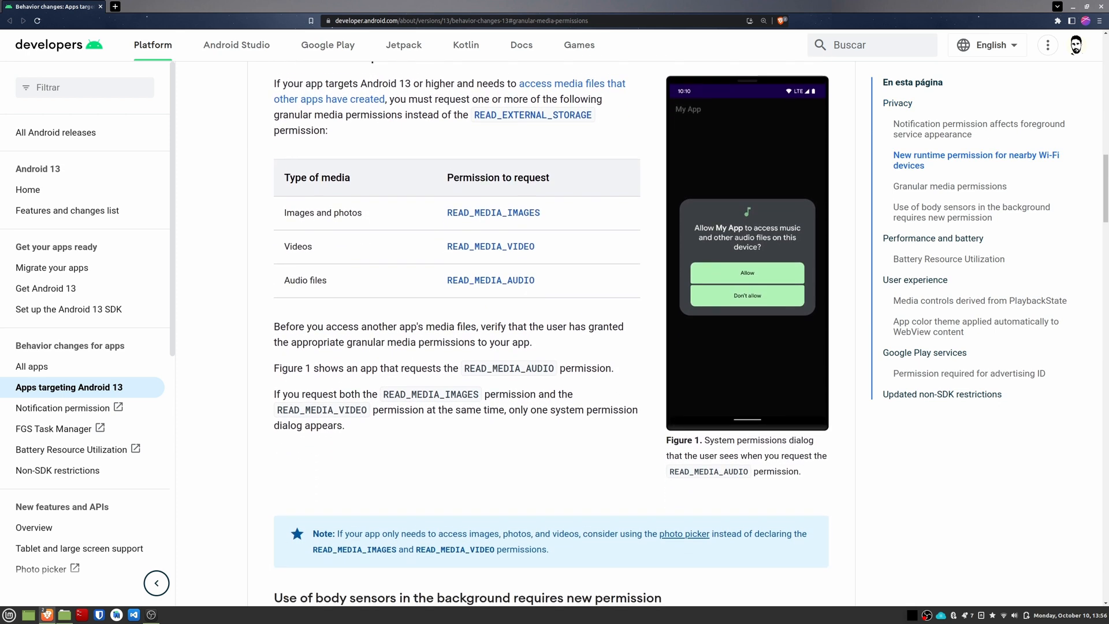
{"action": "scroll", "scroll_direction": "down", "scroll_amount": 3}
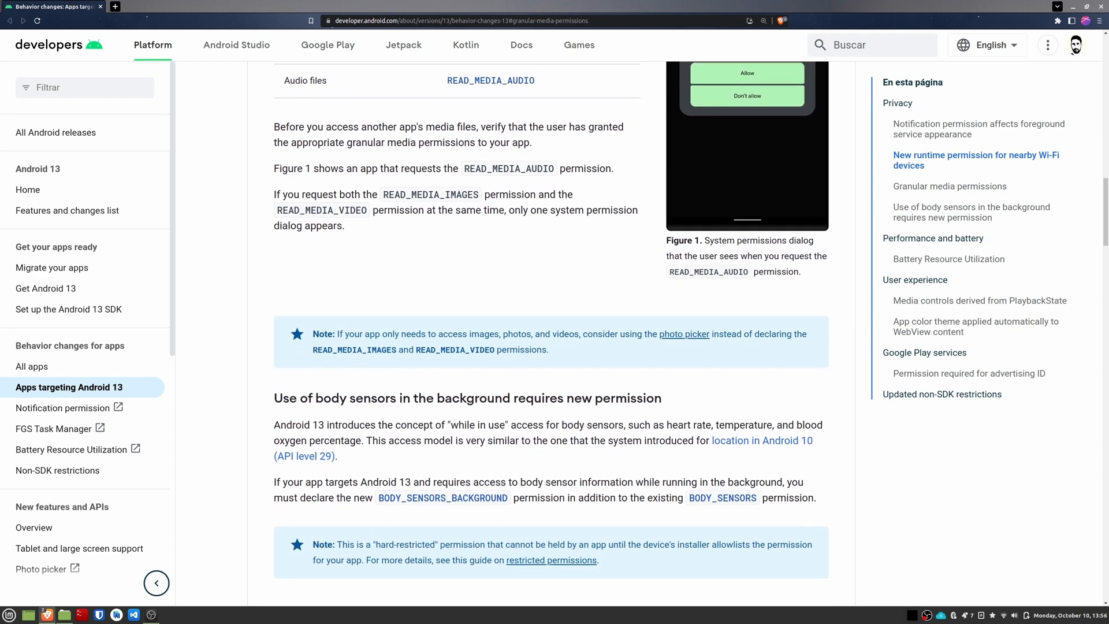
{"action": "scroll", "scroll_direction": "down", "scroll_amount": 3}
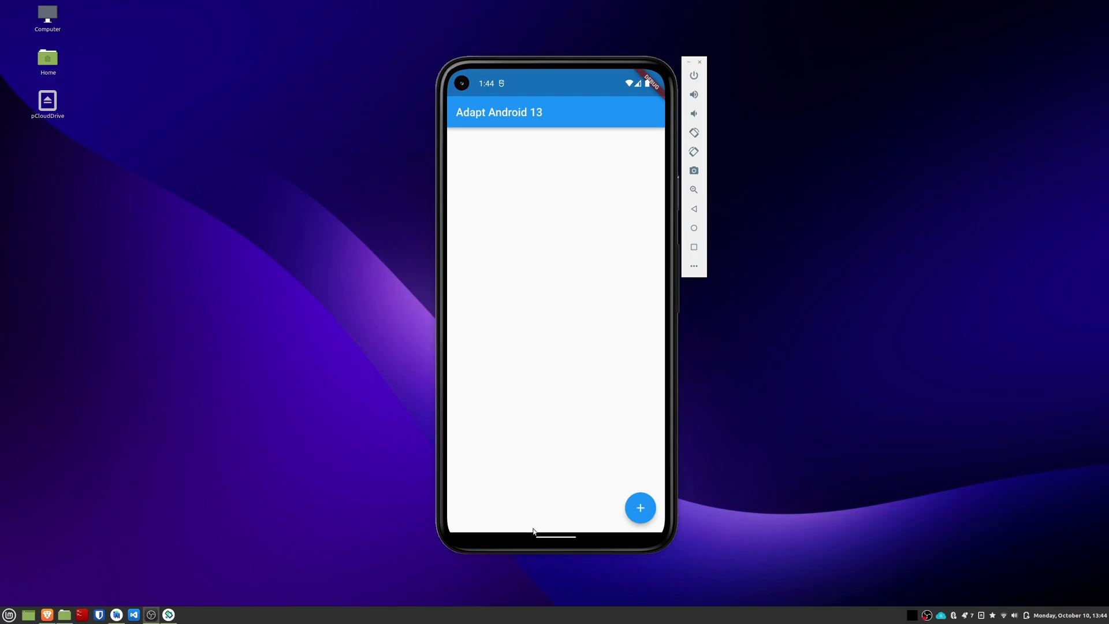
{"action": "left_click", "coordinate": [639, 507]}
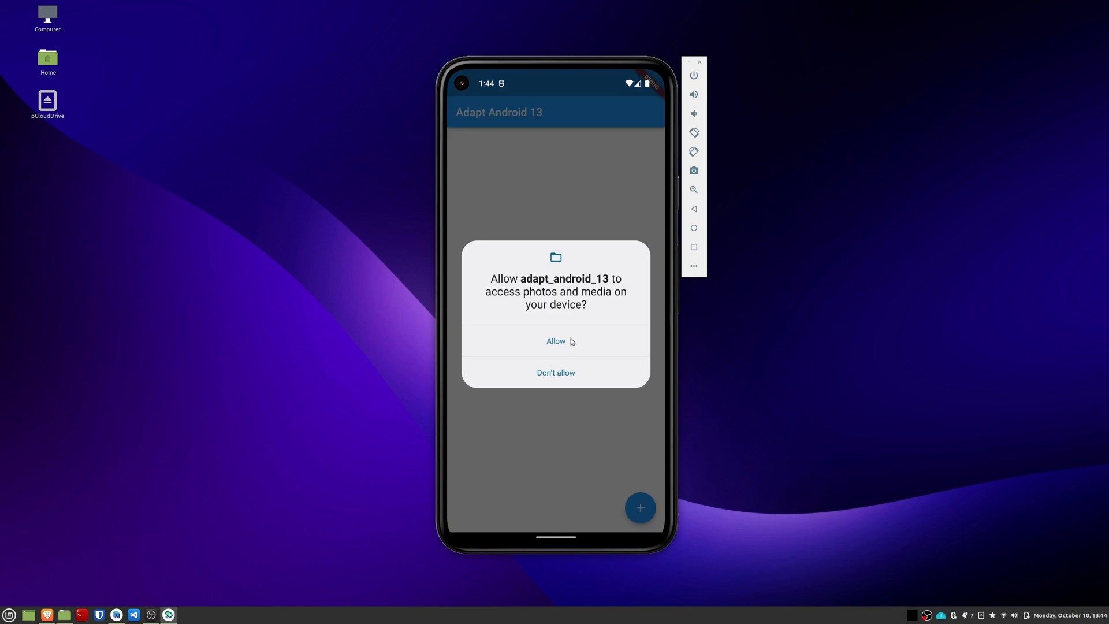
{"action": "left_click", "coordinate": [555, 339]}
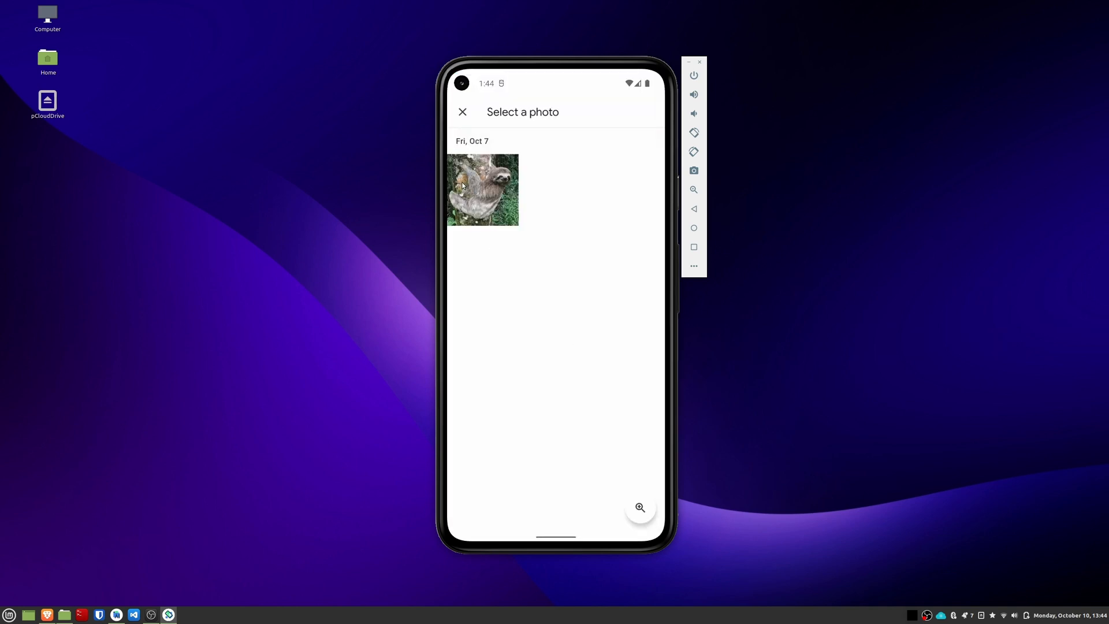
{"action": "left_click", "coordinate": [483, 188]}
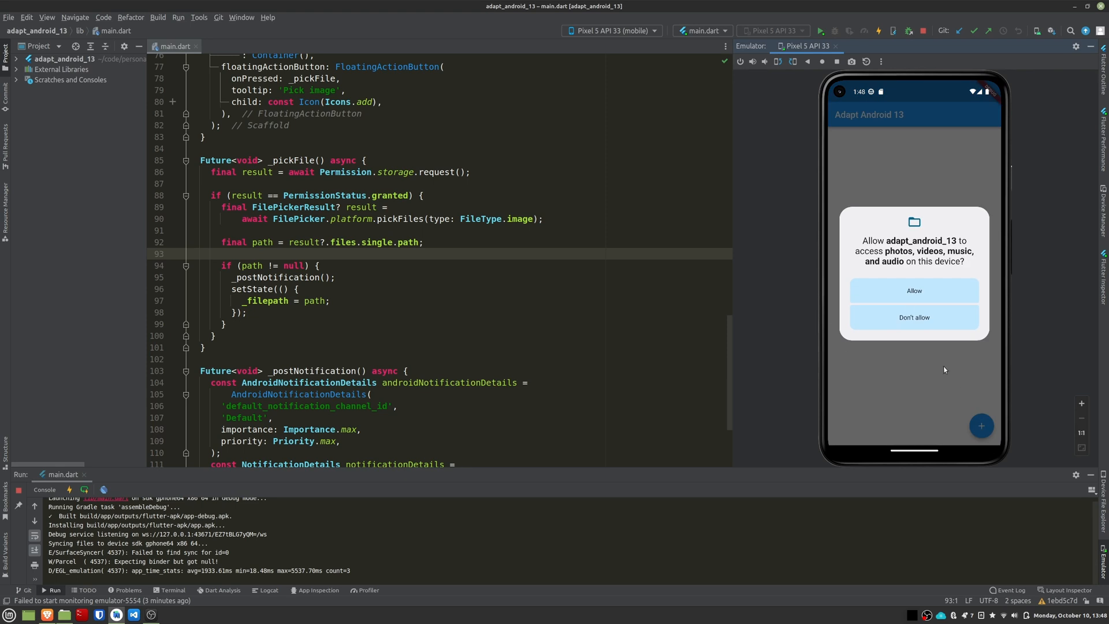
Step: Allow photos, videos and audio access and pick the green Android 13 image into the app
{"action": "left_click", "coordinate": [913, 290]}
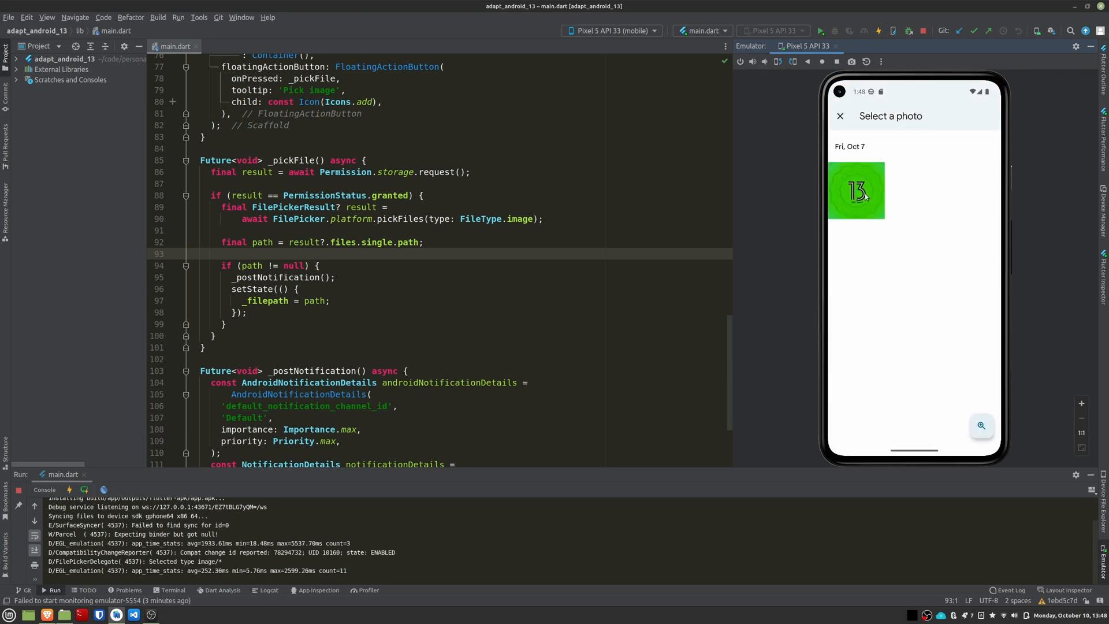
{"action": "left_click", "coordinate": [855, 190]}
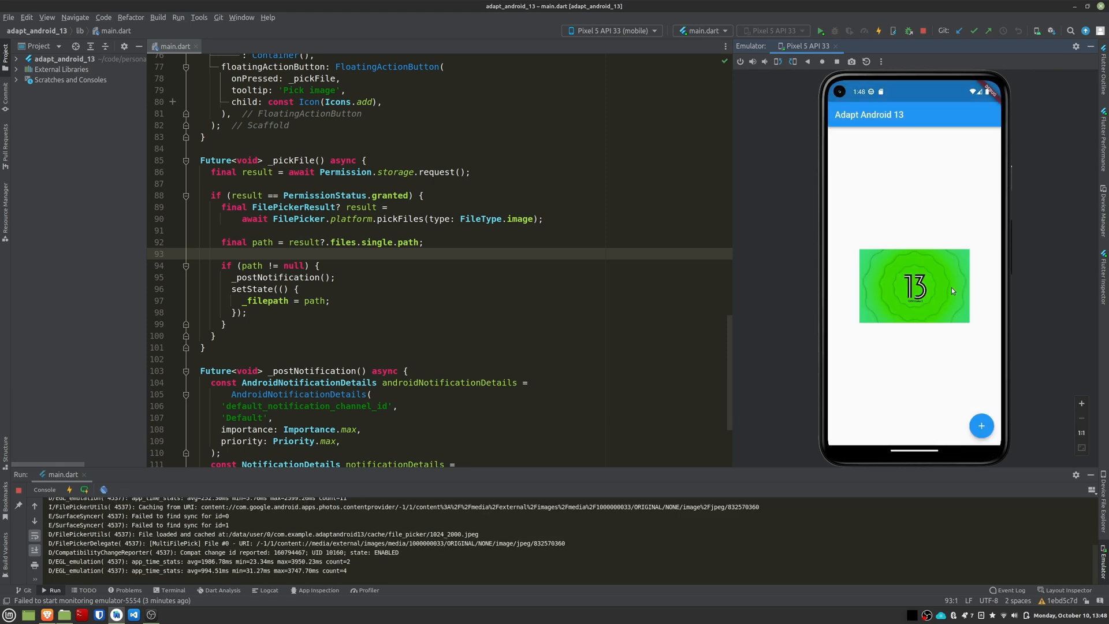
{"action": "left_click", "coordinate": [981, 425]}
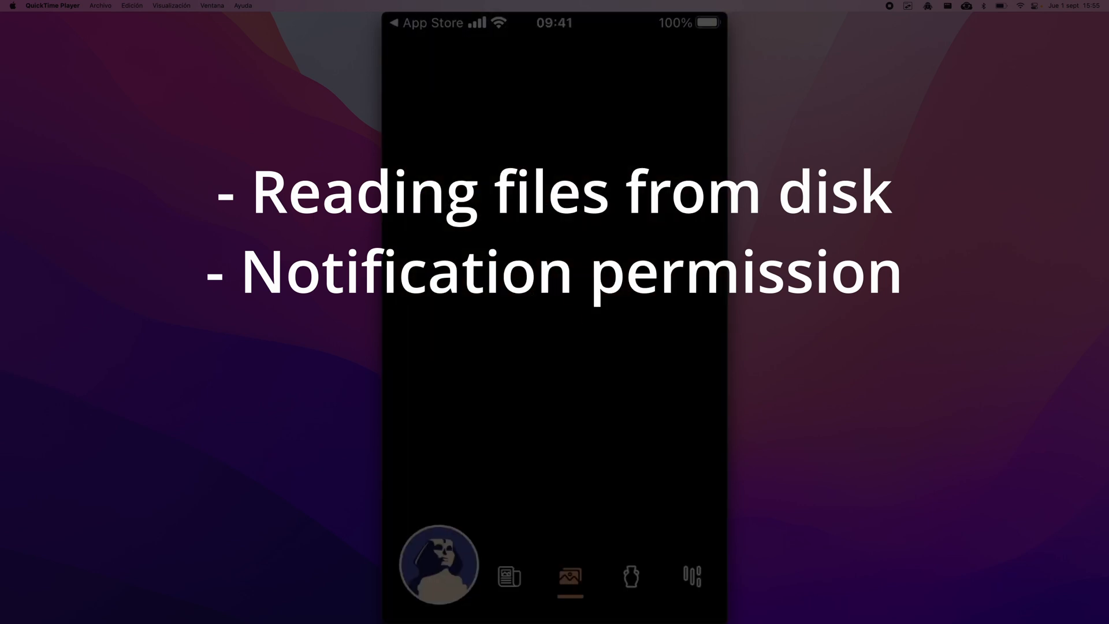
{"action": "left_click", "coordinate": [630, 576]}
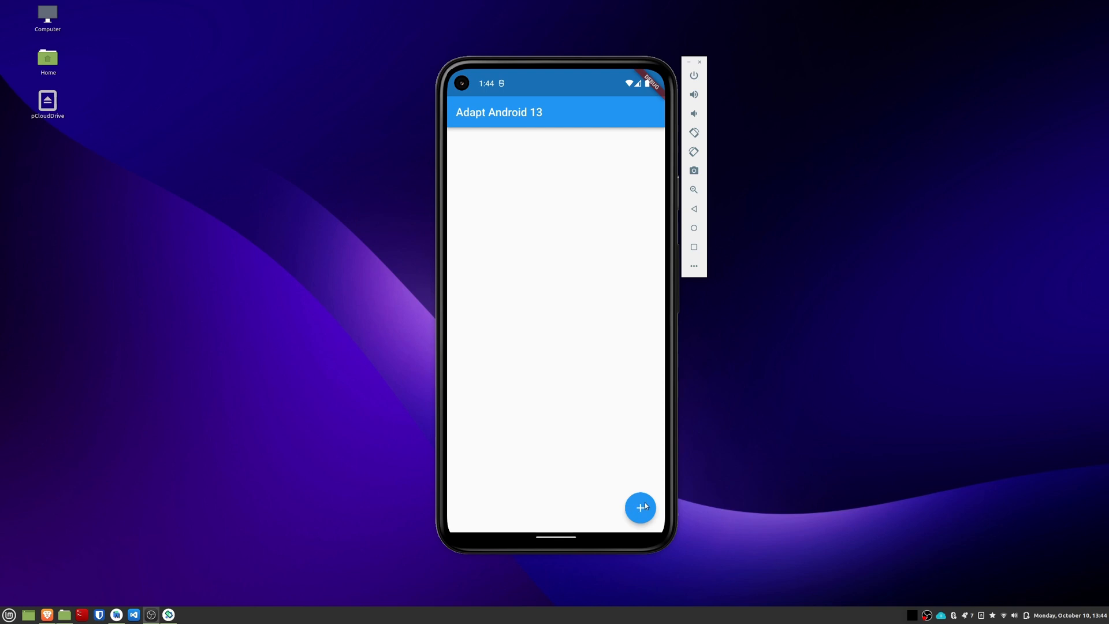
Step: Pick an image again, allowing media access, and load the sloth photo with its success notification
{"action": "left_click", "coordinate": [639, 507]}
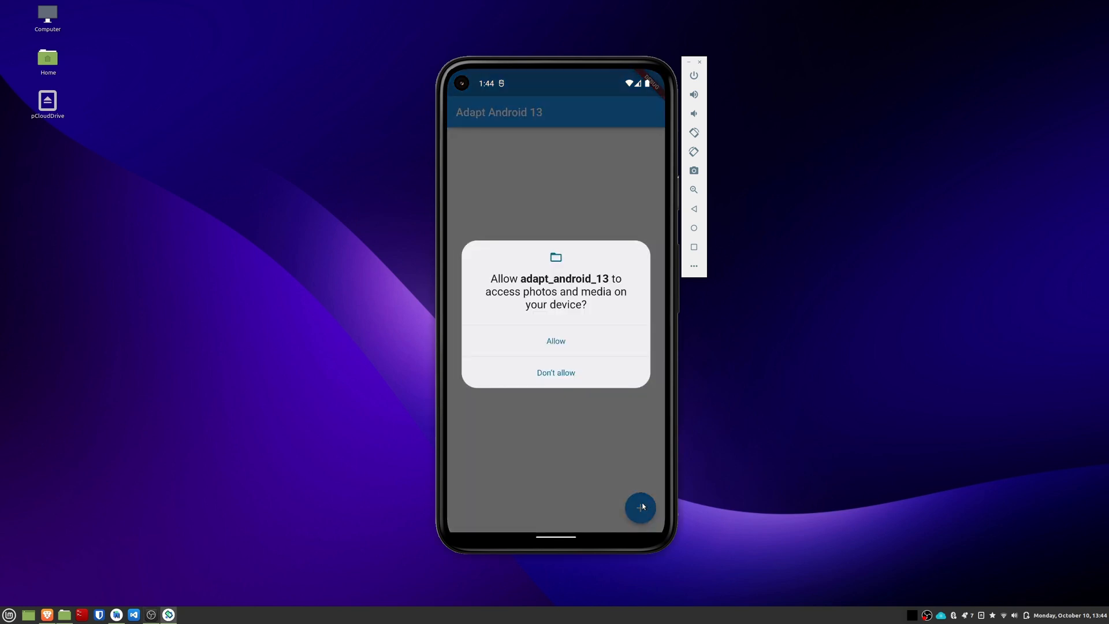
{"action": "mouse_move", "coordinate": [572, 341]}
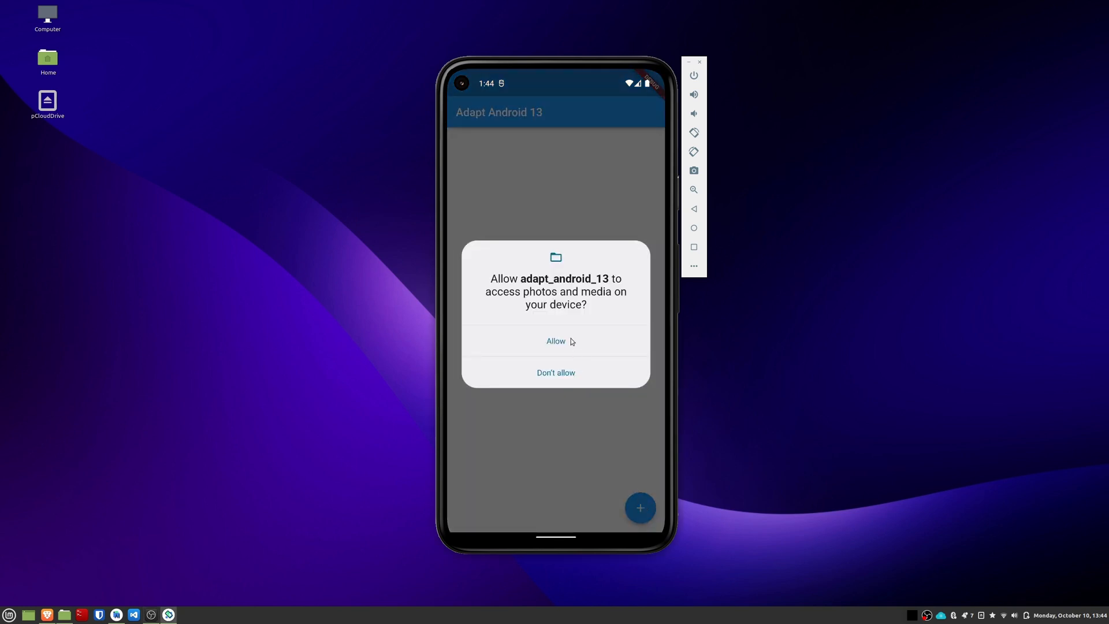
{"action": "left_click", "coordinate": [555, 340]}
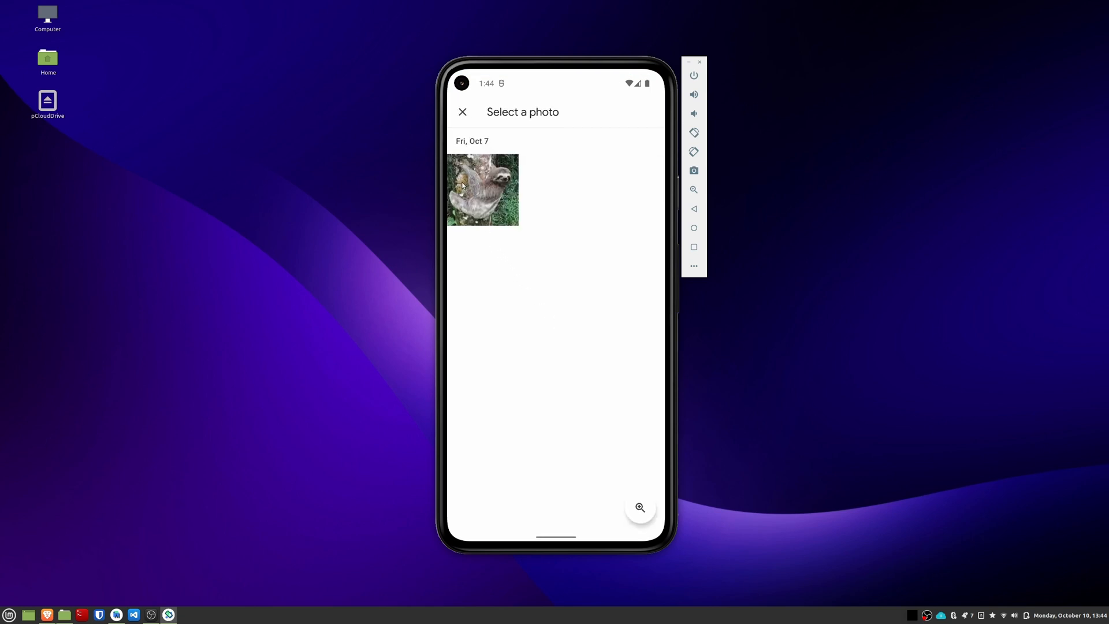
{"action": "left_click", "coordinate": [483, 189]}
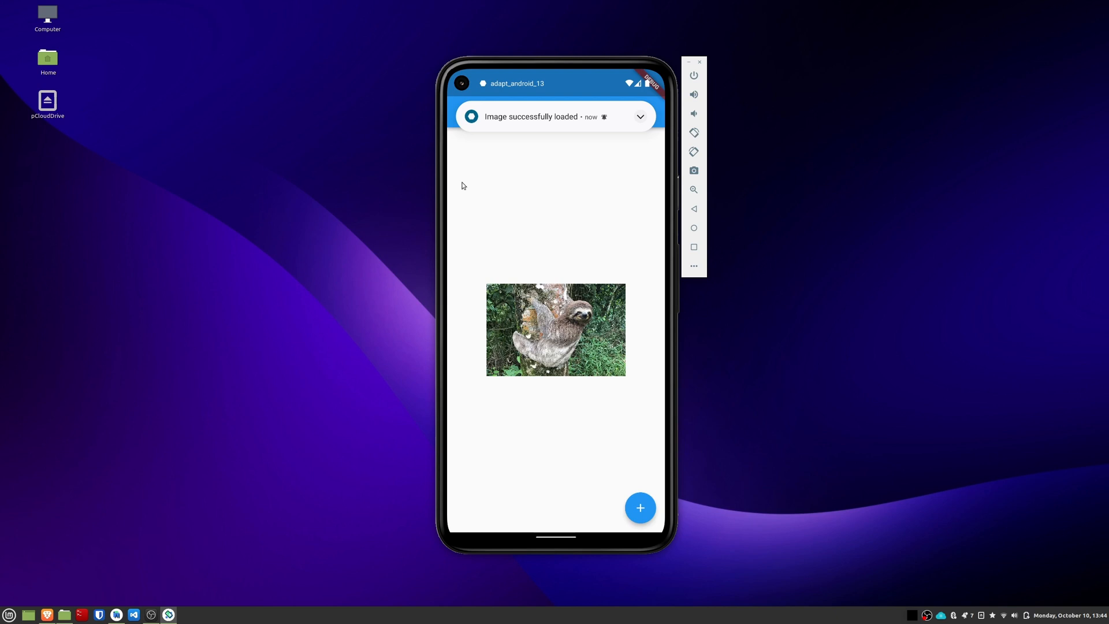
{"action": "mouse_move", "coordinate": [641, 185]}
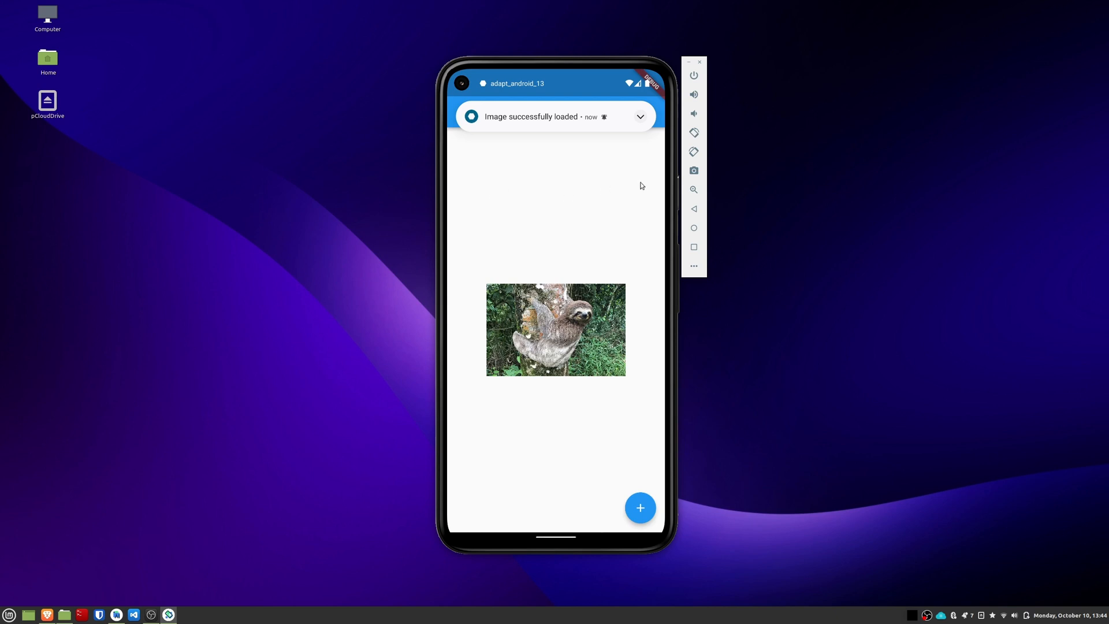
{"action": "mouse_move", "coordinate": [610, 82]}
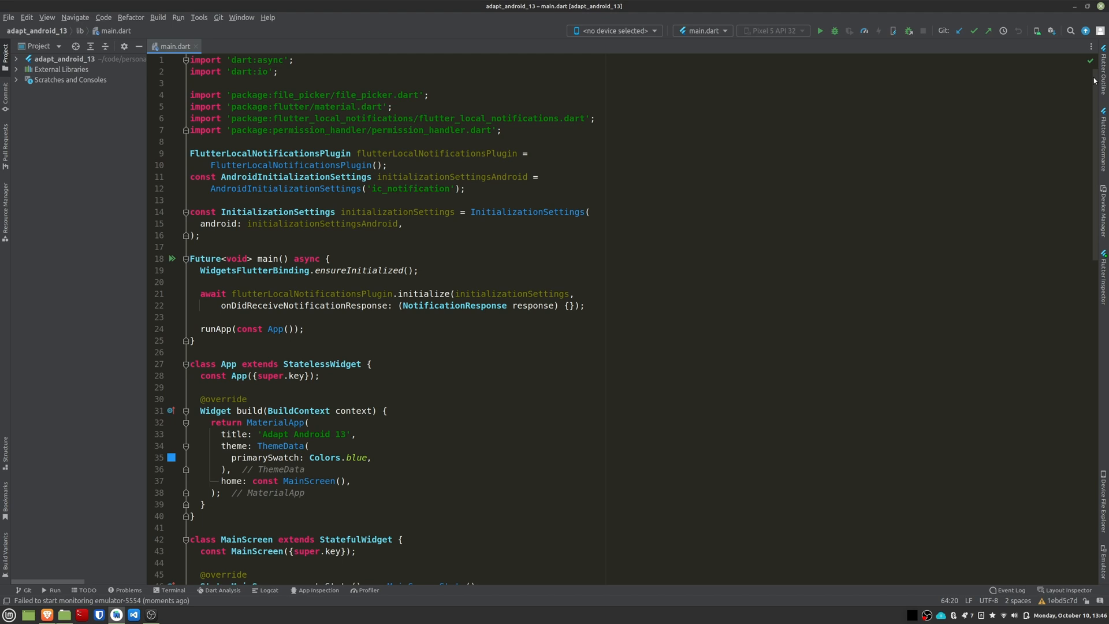
{"action": "scroll", "scroll_direction": "down", "scroll_amount": 3}
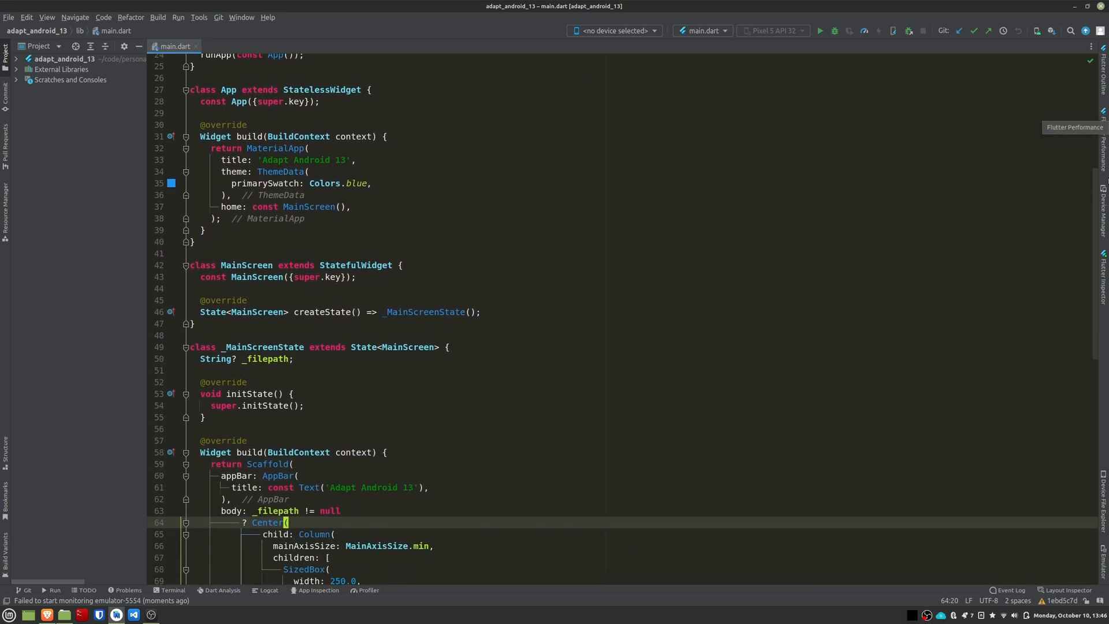
{"action": "scroll", "scroll_direction": "down", "scroll_amount": 3}
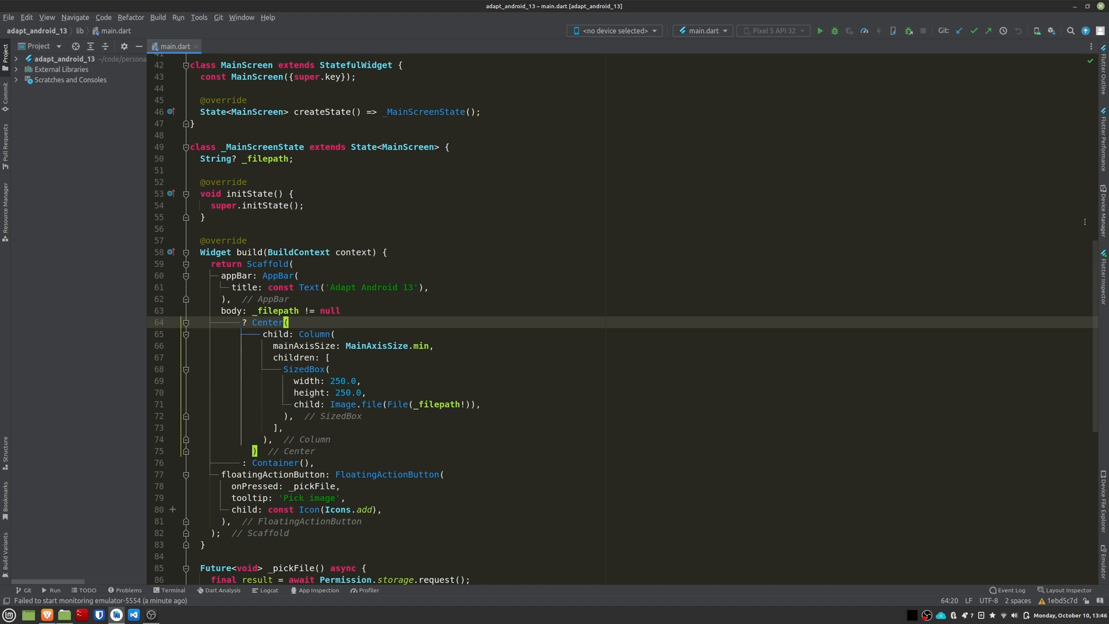
{"action": "scroll", "scroll_direction": "down", "scroll_amount": 3}
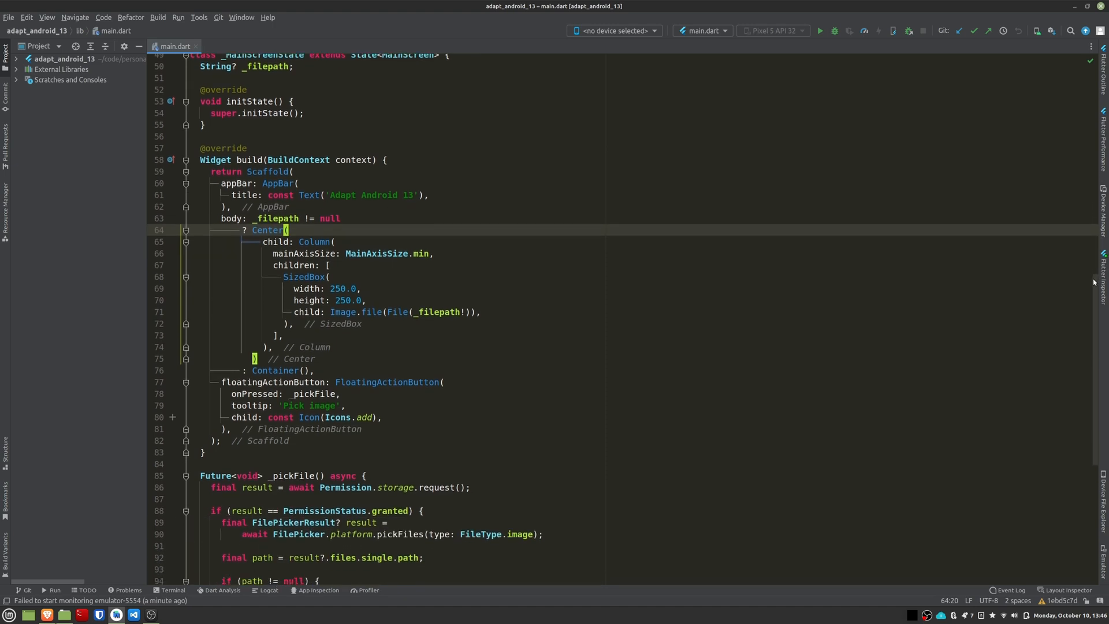
{"action": "scroll", "scroll_direction": "down", "scroll_amount": 3}
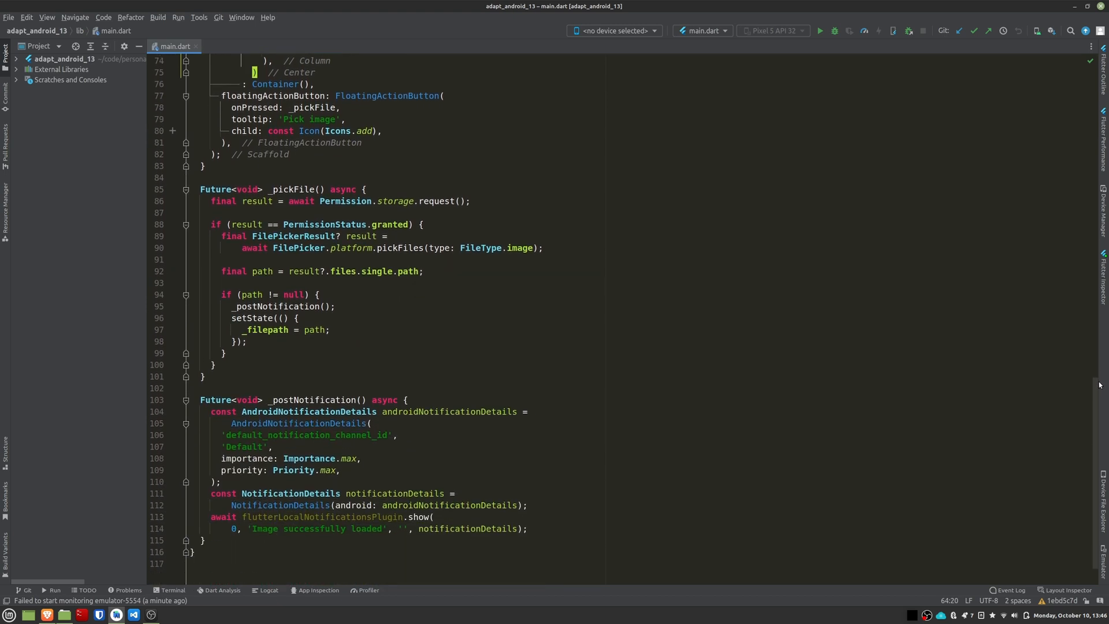
{"action": "scroll", "scroll_direction": "down", "scroll_amount": 3}
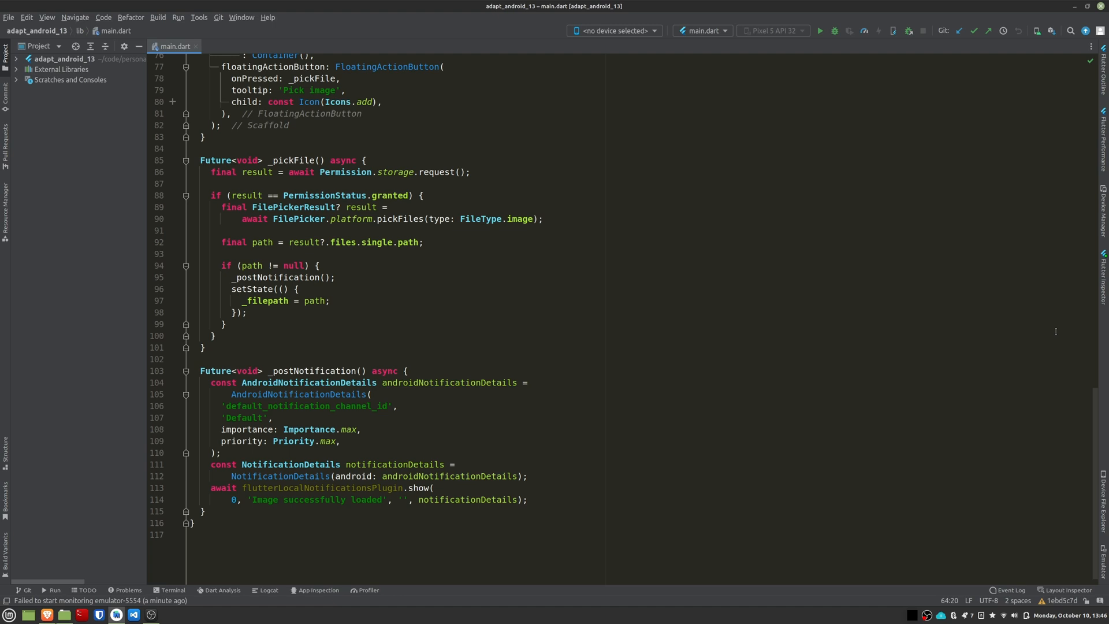
{"action": "mouse_move", "coordinate": [175, 347]}
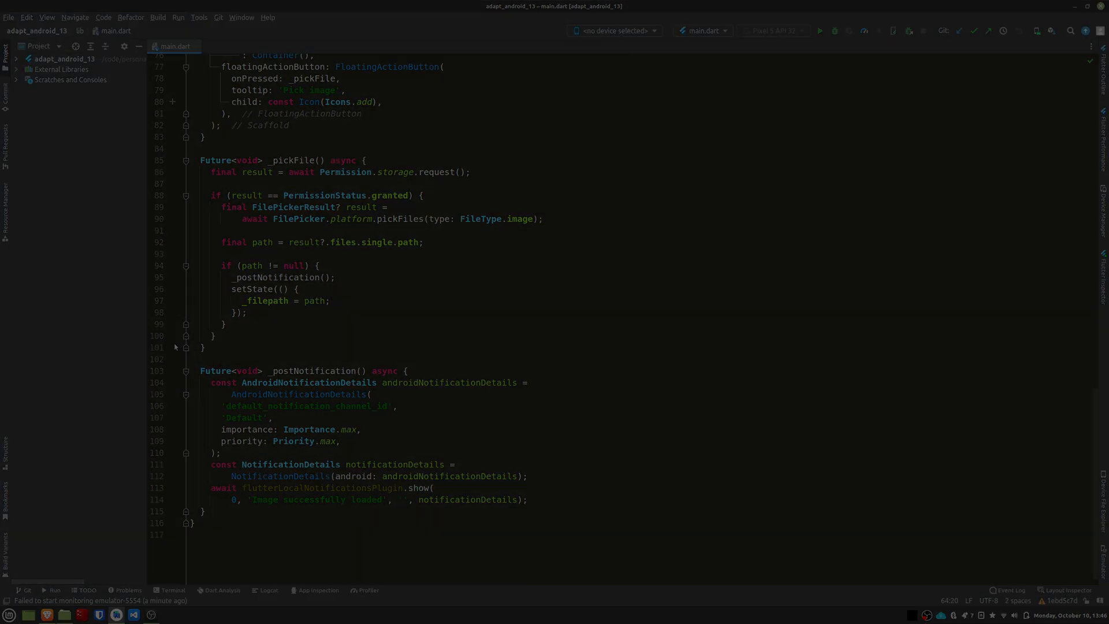
Step: Start picking an image, browse the Download folder and choose the Android 13 image
{"action": "left_click", "coordinate": [820, 30]}
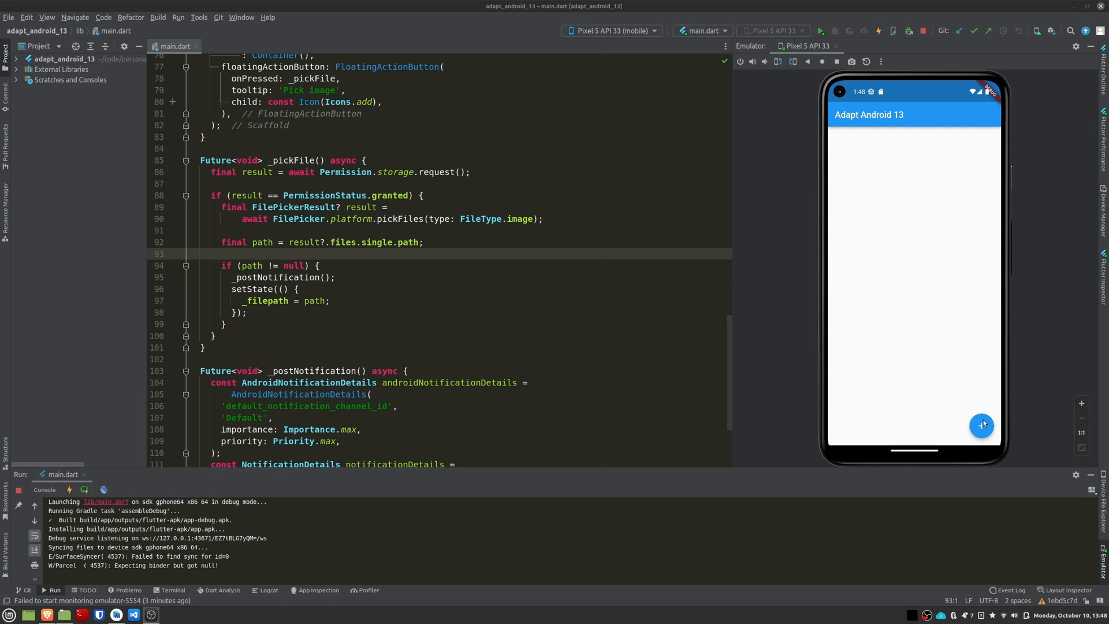
{"action": "left_click", "coordinate": [981, 424]}
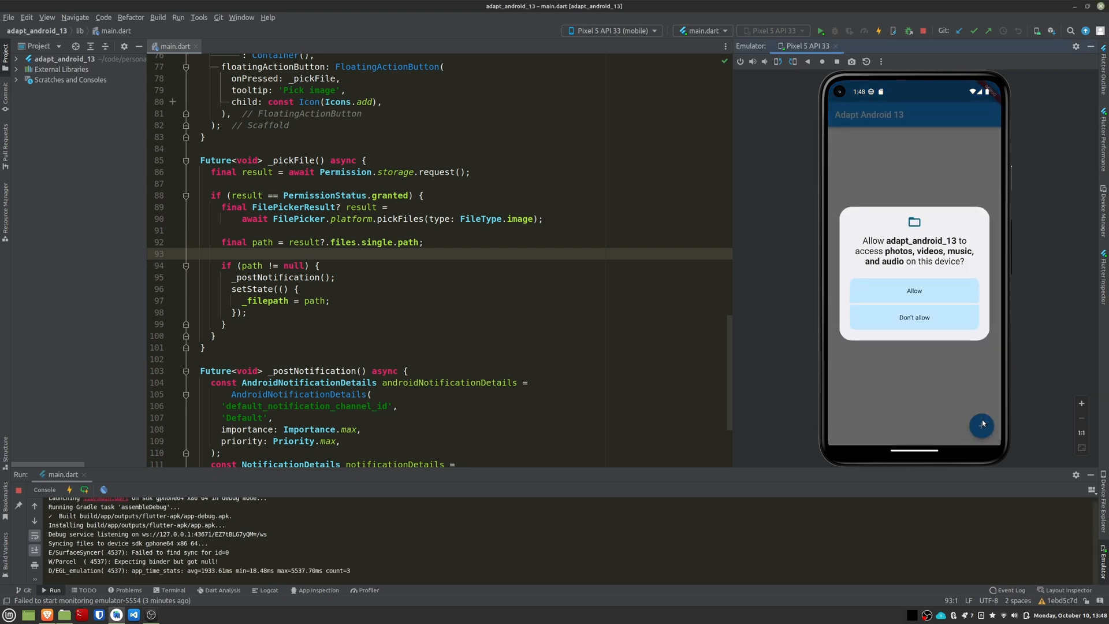
{"action": "left_click", "coordinate": [913, 290]}
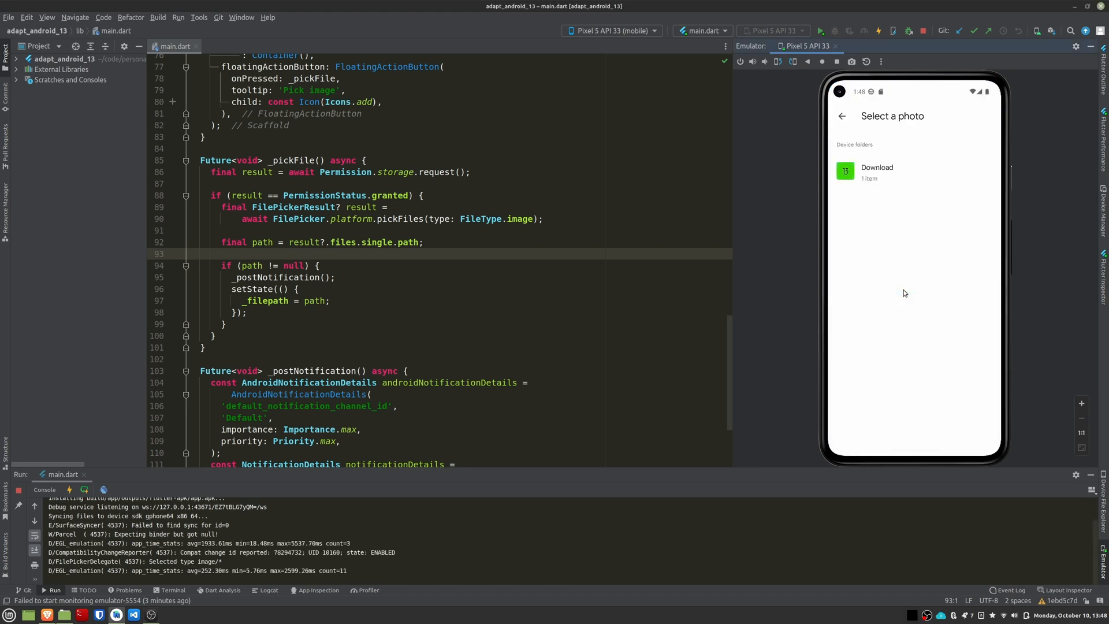
{"action": "left_click", "coordinate": [845, 171]}
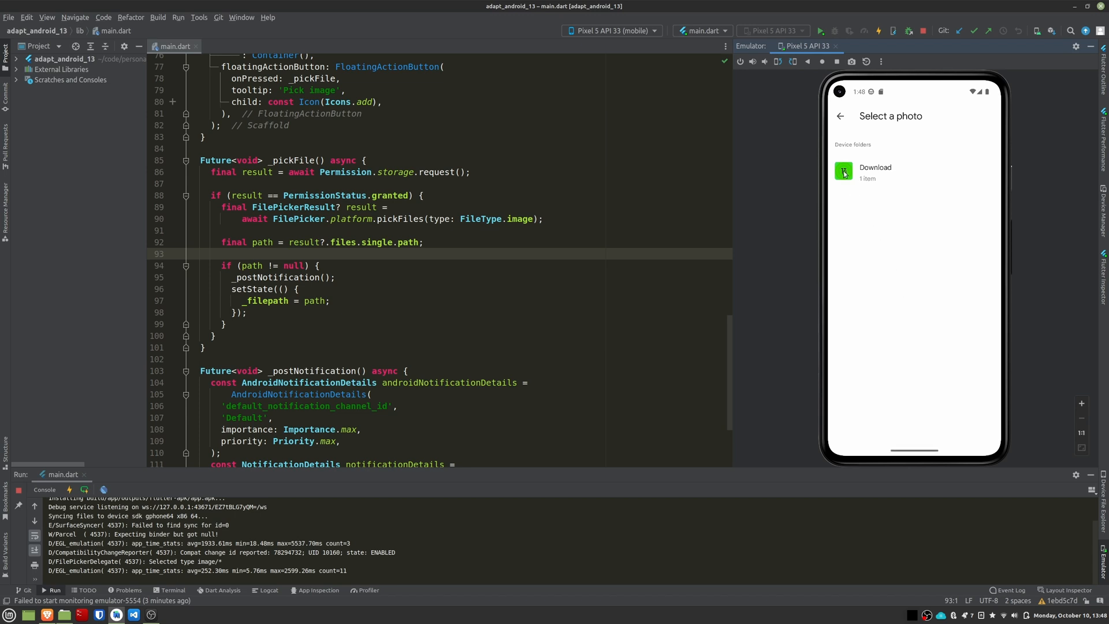
{"action": "left_click", "coordinate": [844, 174]}
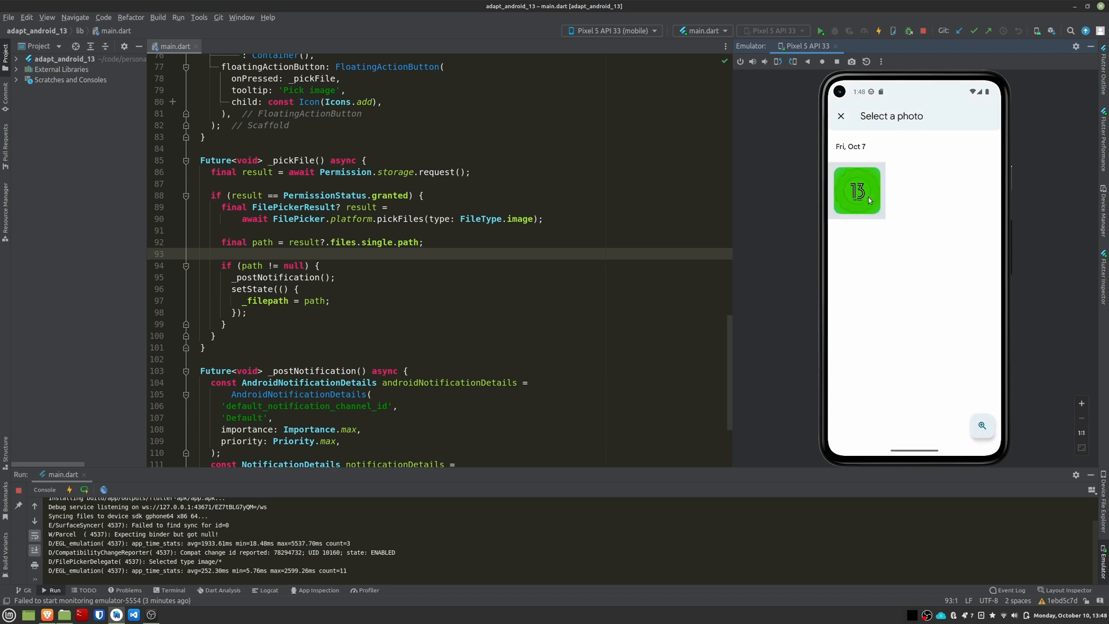
{"action": "left_click", "coordinate": [856, 189]}
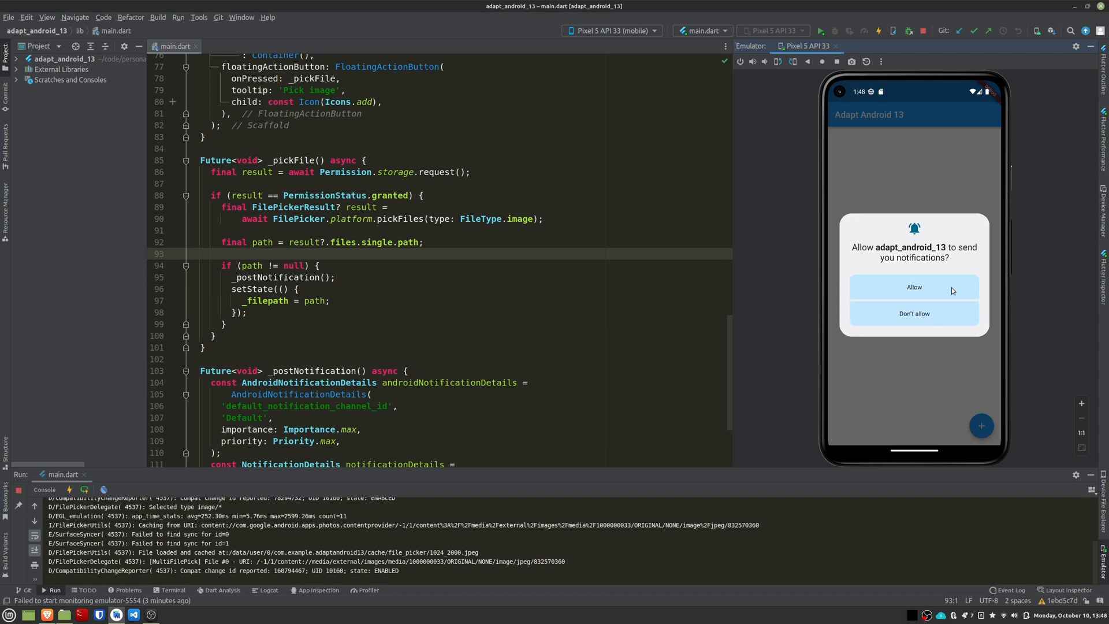
Step: Allow the app to send notifications and reopen the Download folder for another pick
{"action": "left_click", "coordinate": [914, 286]}
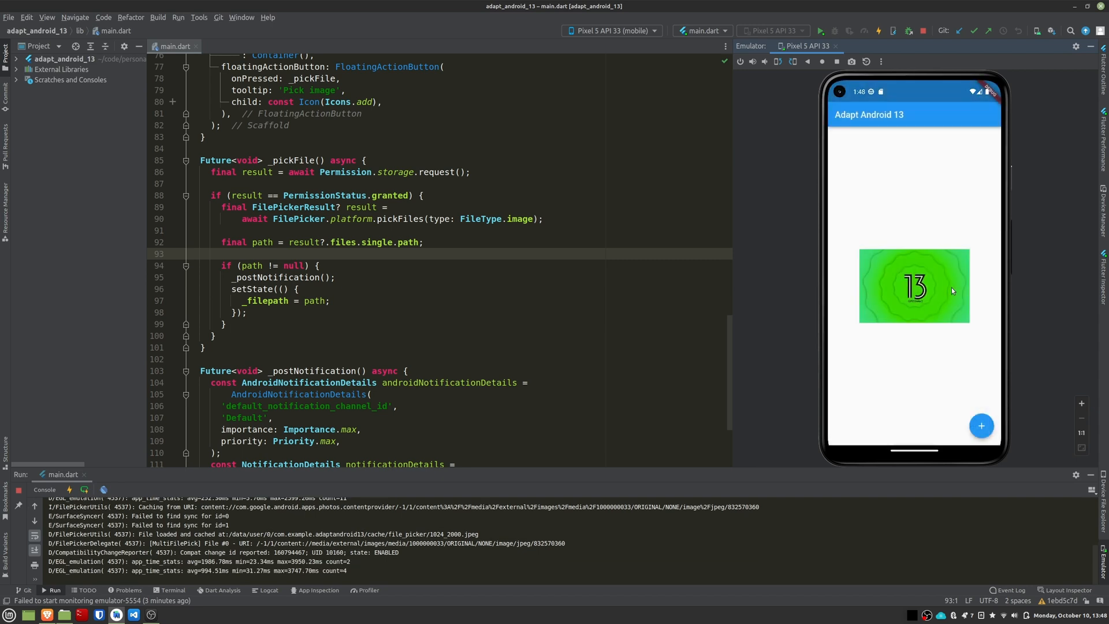
{"action": "left_click", "coordinate": [981, 425]}
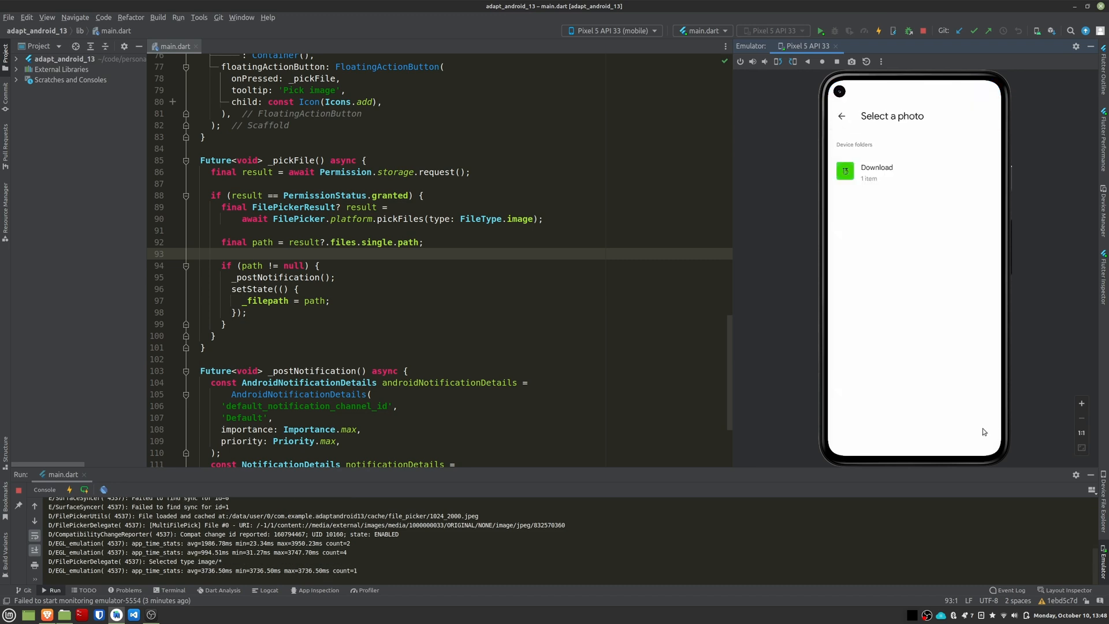
{"action": "left_click", "coordinate": [877, 172]}
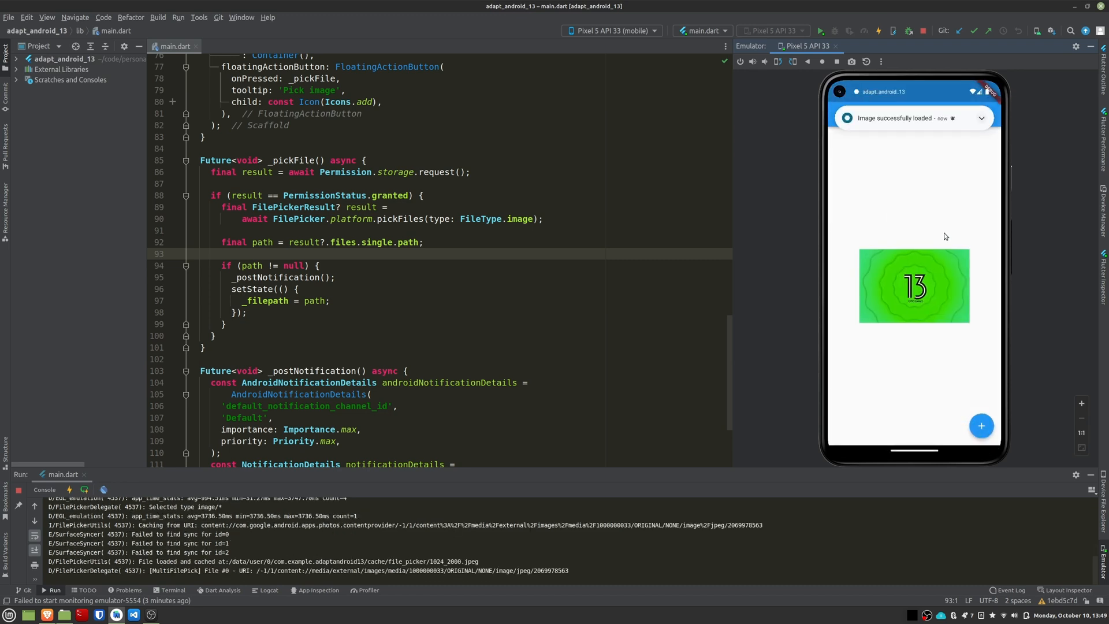
{"action": "mouse_move", "coordinate": [944, 151]}
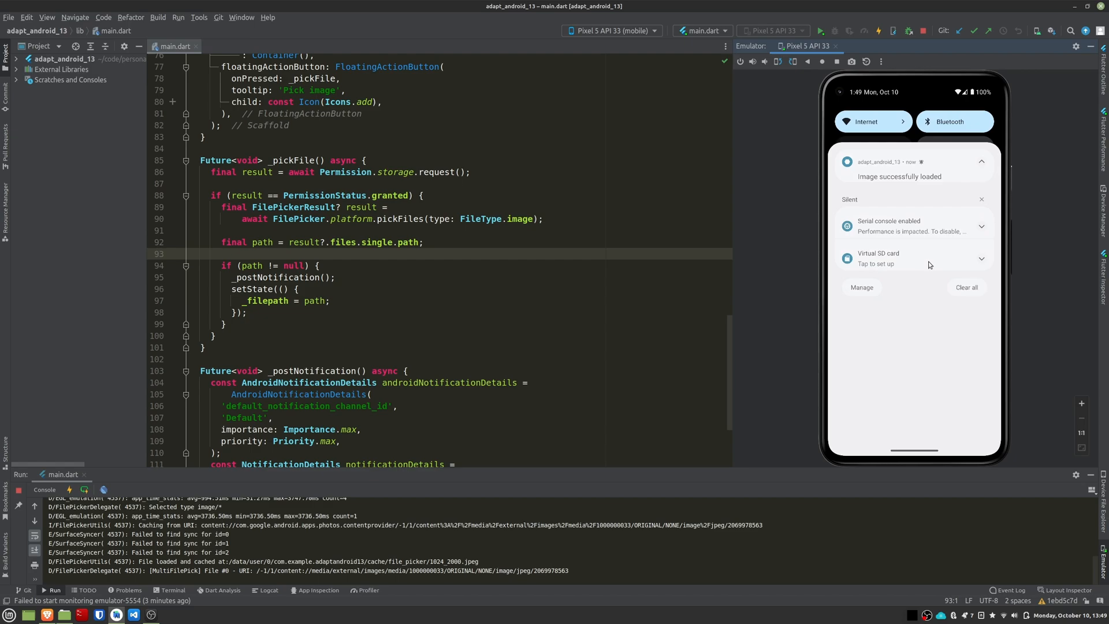
{"action": "left_click", "coordinate": [233, 46]}
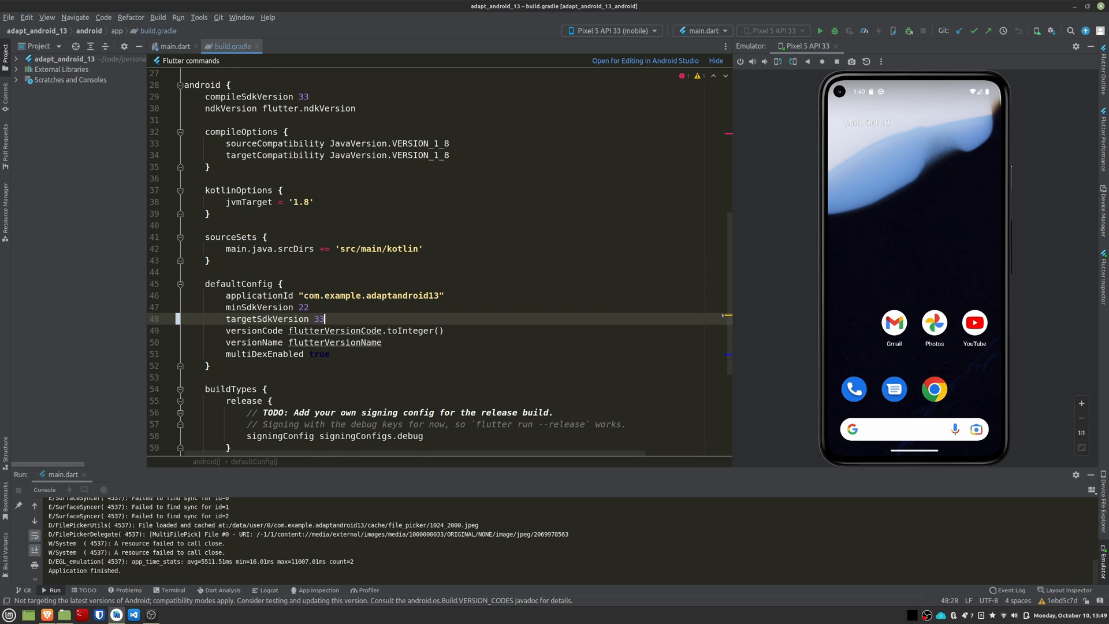
Step: Set targetSdkVersion 33 in build.gradle and cap READ_EXTERNAL_STORAGE at maxSdkVersion 32
{"action": "left_click", "coordinate": [821, 30]}
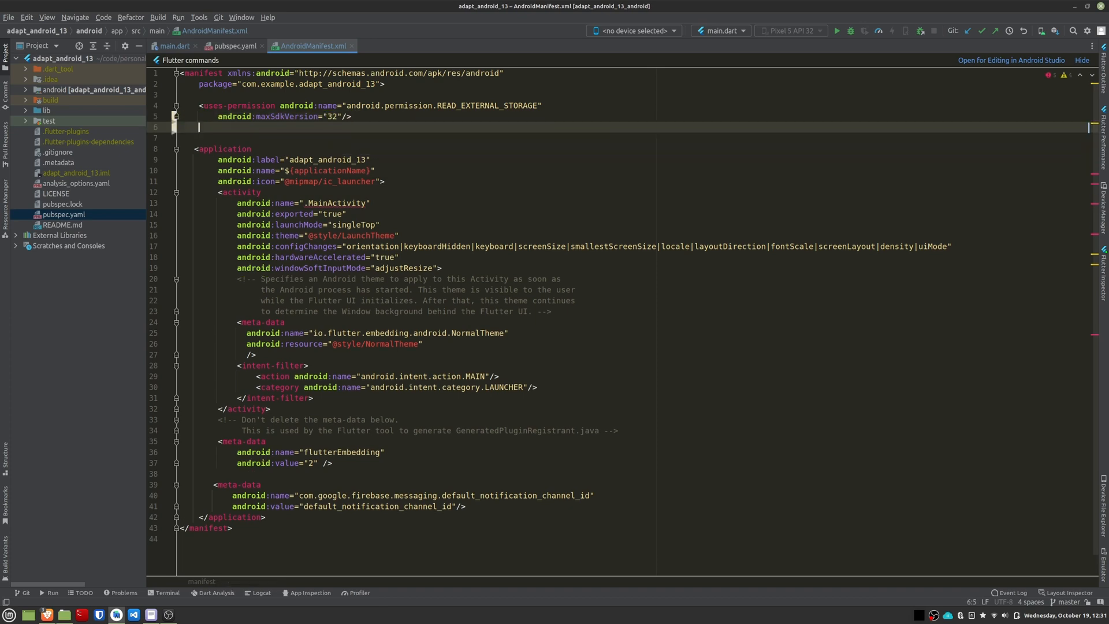
Step: Declare a uses-permission for android.permission.READ_MEDIA_IMAGES in AndroidManifest.xml
{"action": "type", "text": "<uses-permission android:name=\"android.pe"}
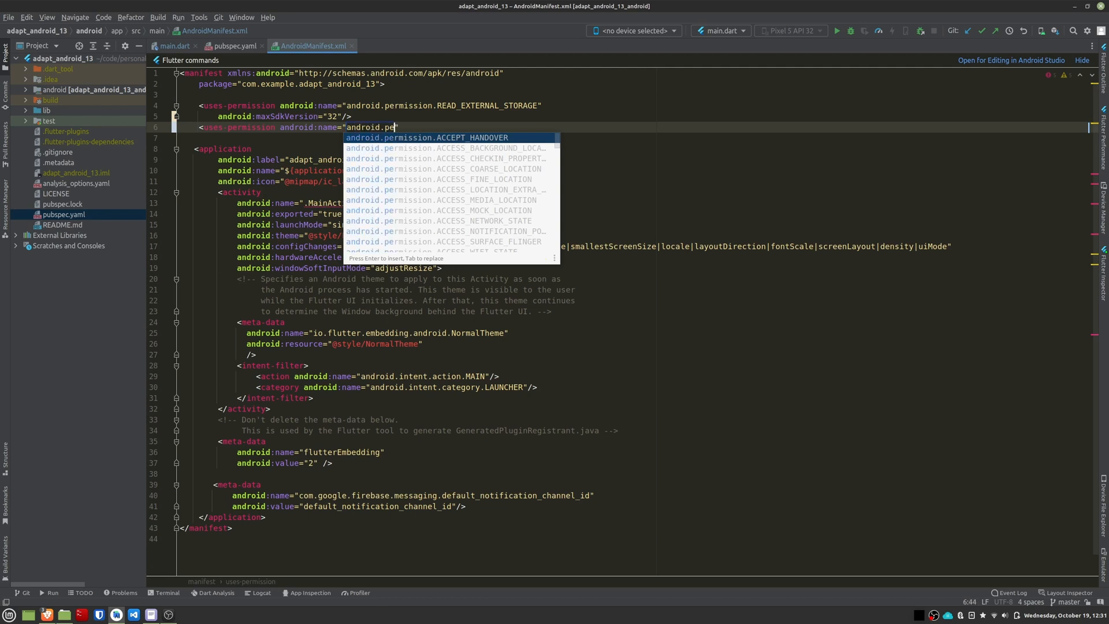
{"action": "type", "text": "READ"}
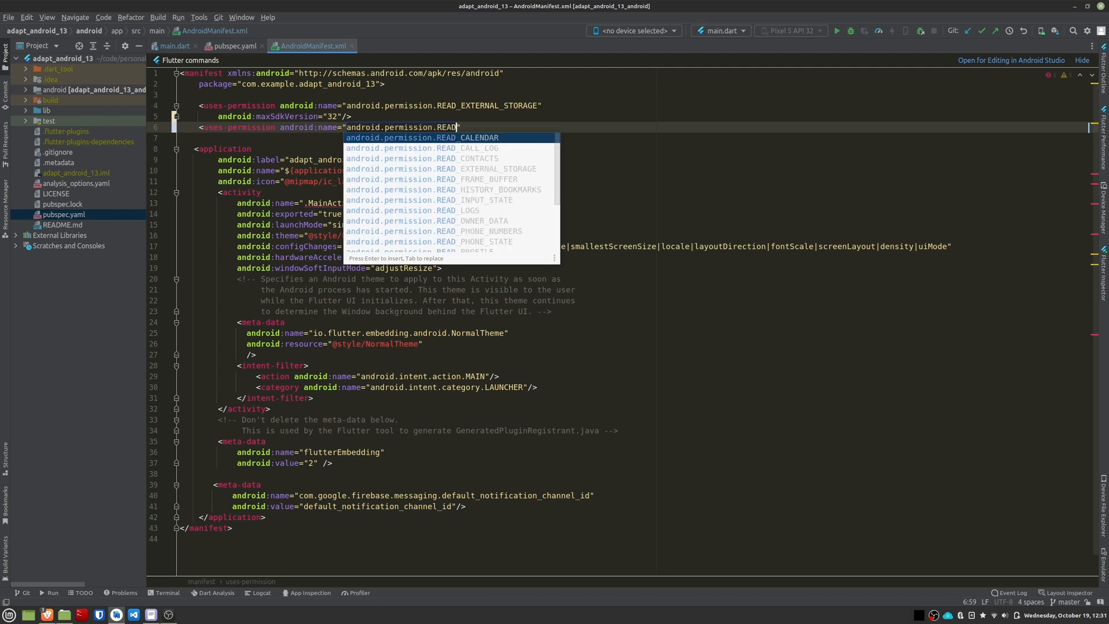
{"action": "type", "text": "_MEDIA"}
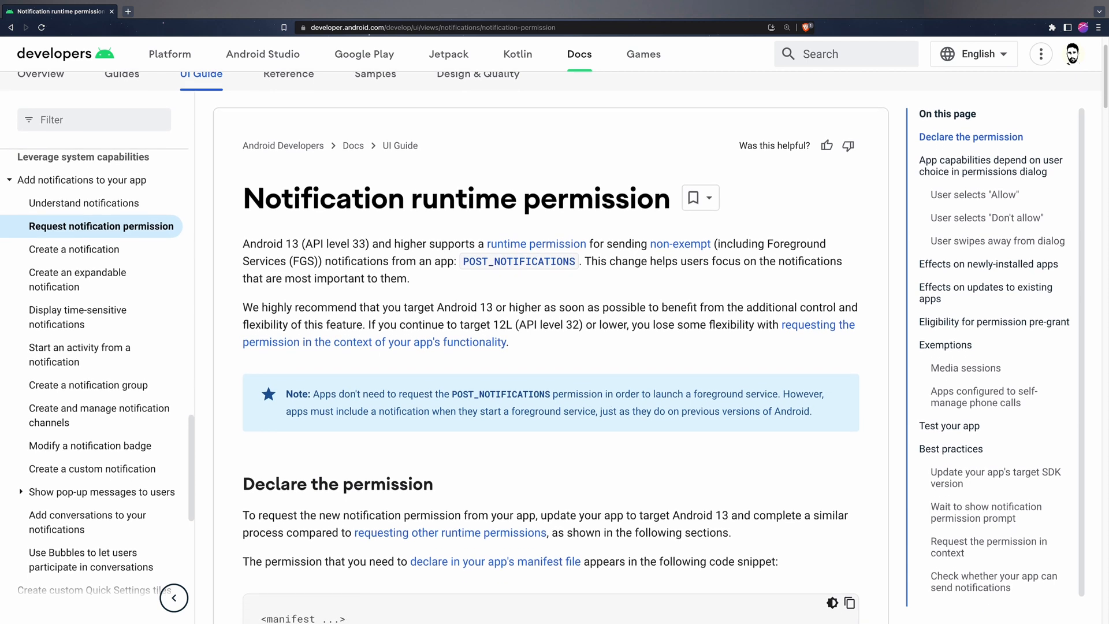
Step: Find the POST_NOTIFICATIONS manifest snippet in the docs and begin declaring it in the manifest
{"action": "scroll", "scroll_direction": "down", "scroll_amount": 3}
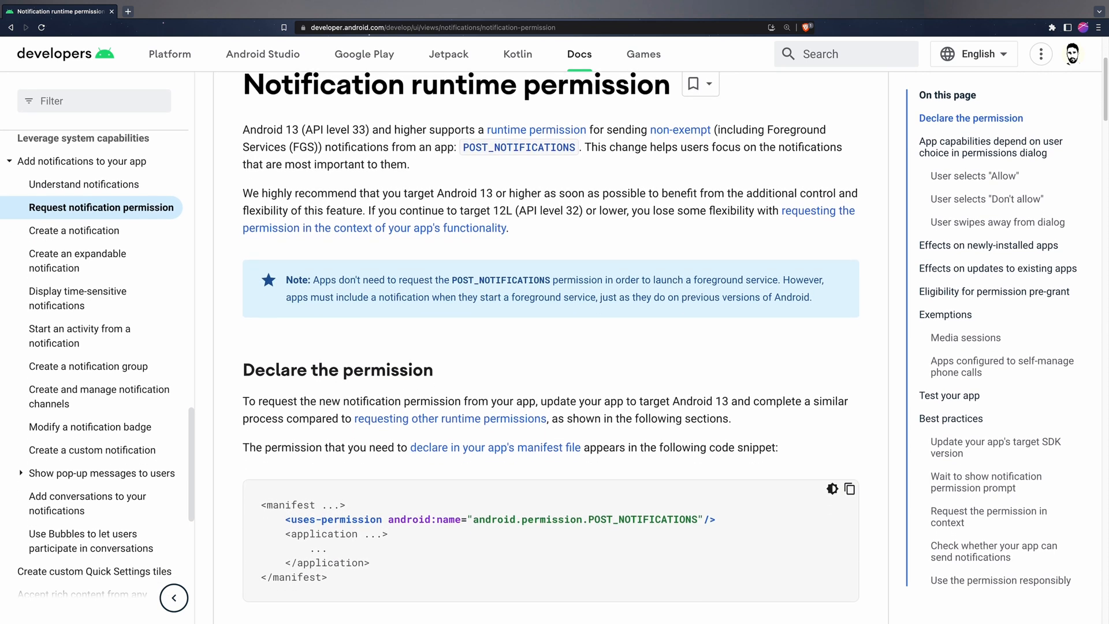
{"action": "scroll", "scroll_direction": "down", "scroll_amount": 3}
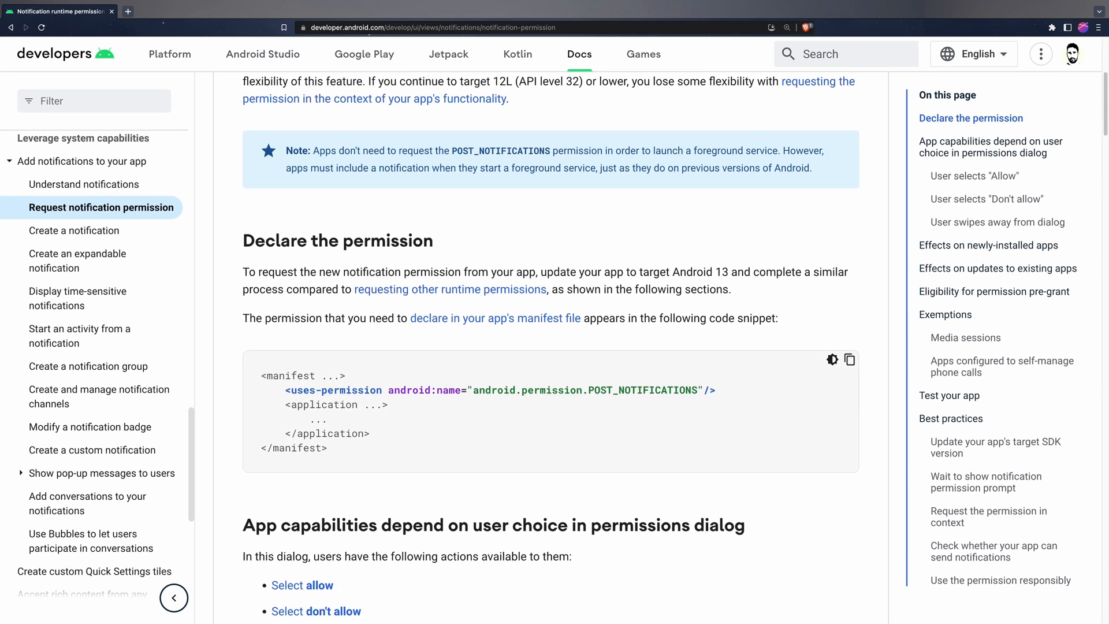
{"action": "scroll", "scroll_direction": "down", "scroll_amount": 3}
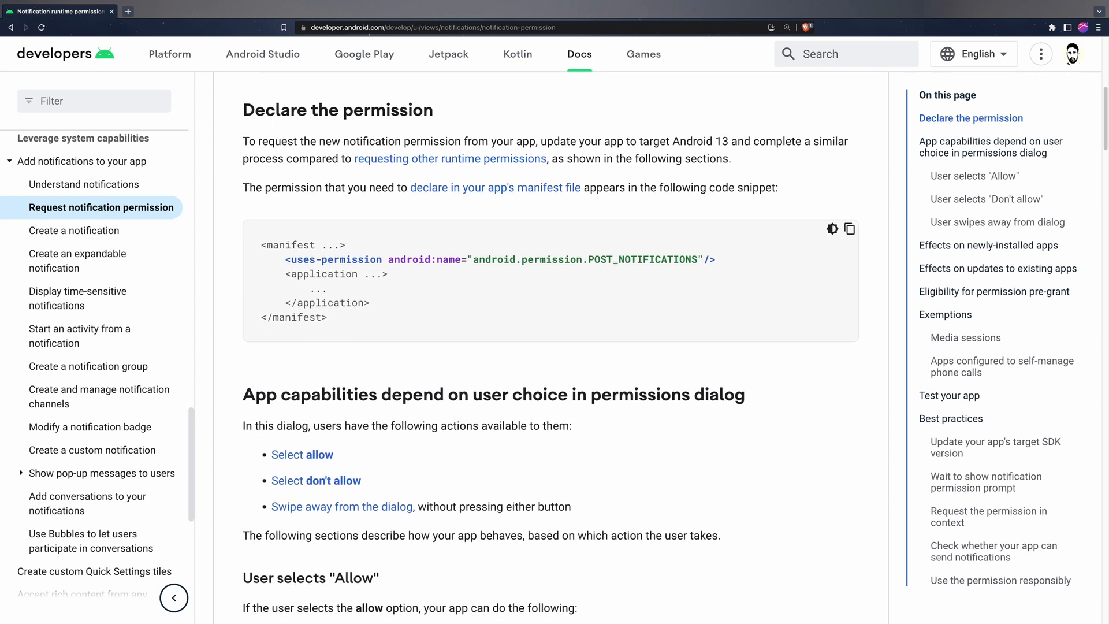
{"action": "scroll", "scroll_direction": "down", "scroll_amount": 3}
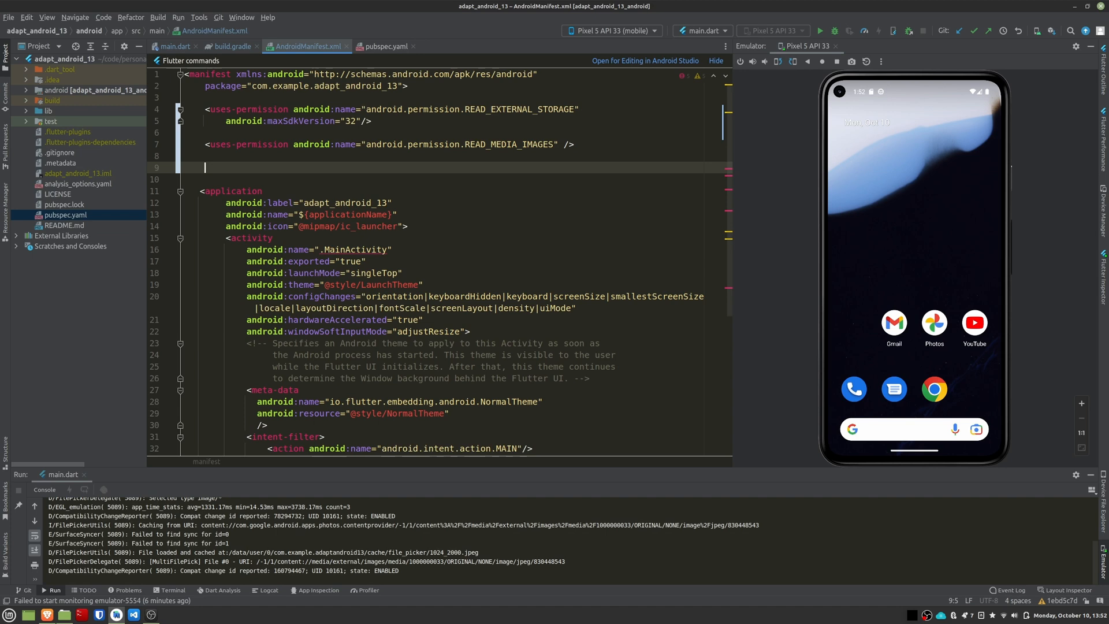
{"action": "type", "text": "<uses-permission android:name=\"android.permission.POST"}
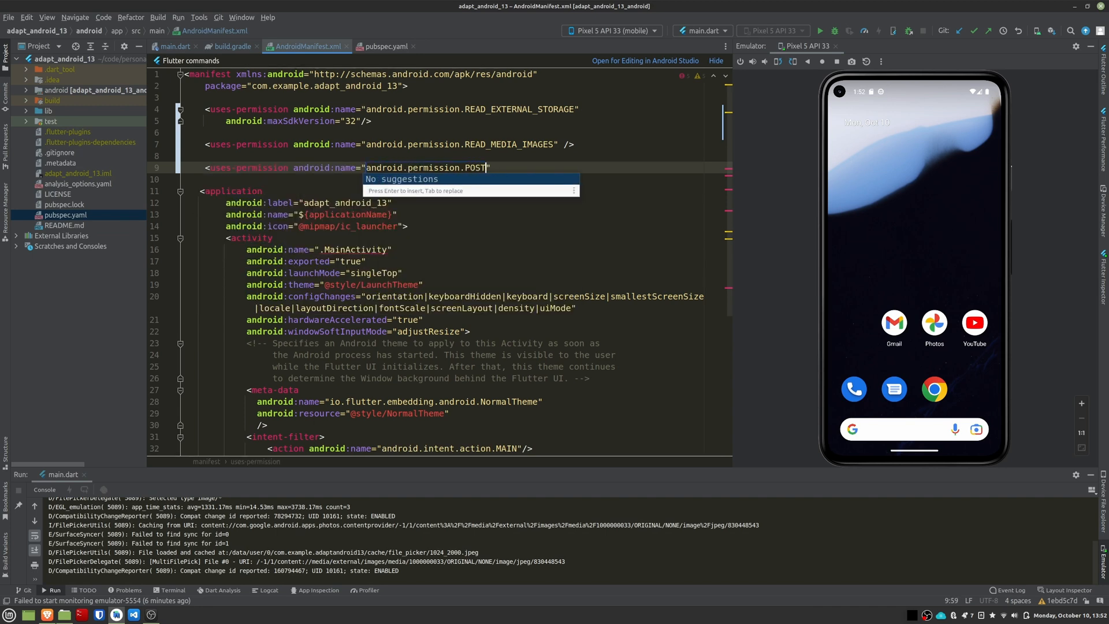
{"action": "left_click", "coordinate": [174, 46]}
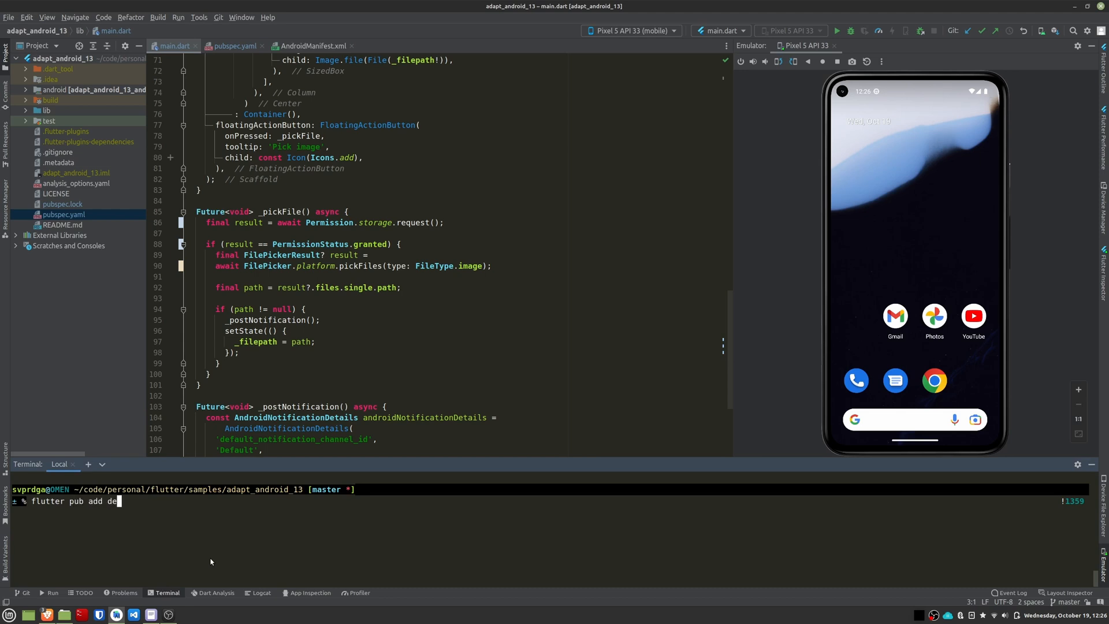
Step: Add device_info_plus and request storage or photos plus Permission.notification based on Android SDK version
{"action": "type", "text": "vice_info_plus"}
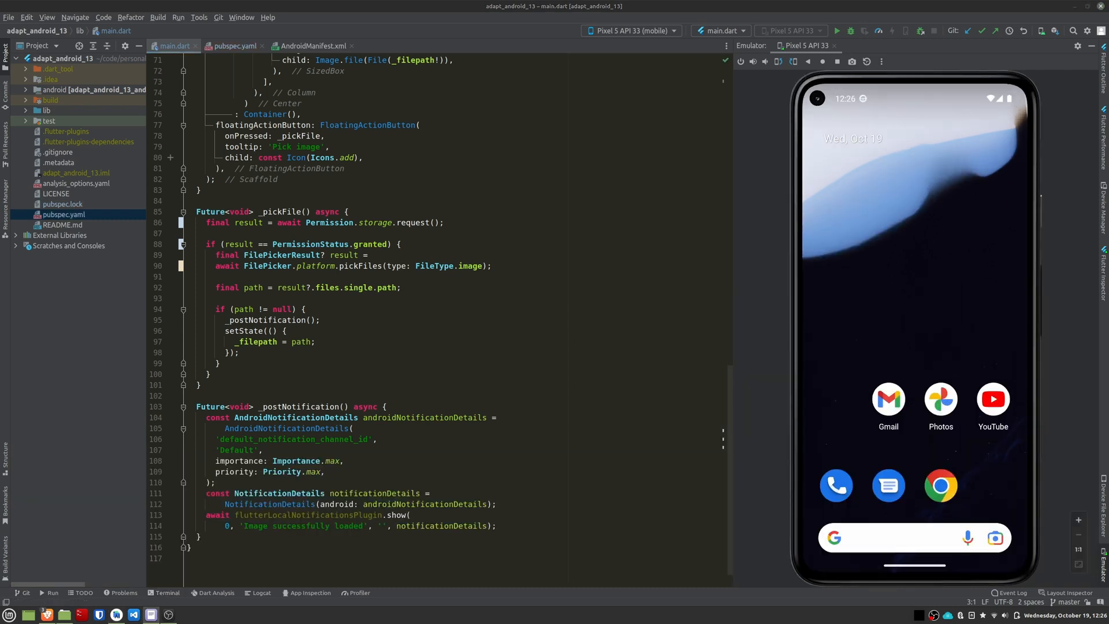
{"action": "type", "text": "androidInfo = await DeviceInfoPlugin().androidInfo;"}
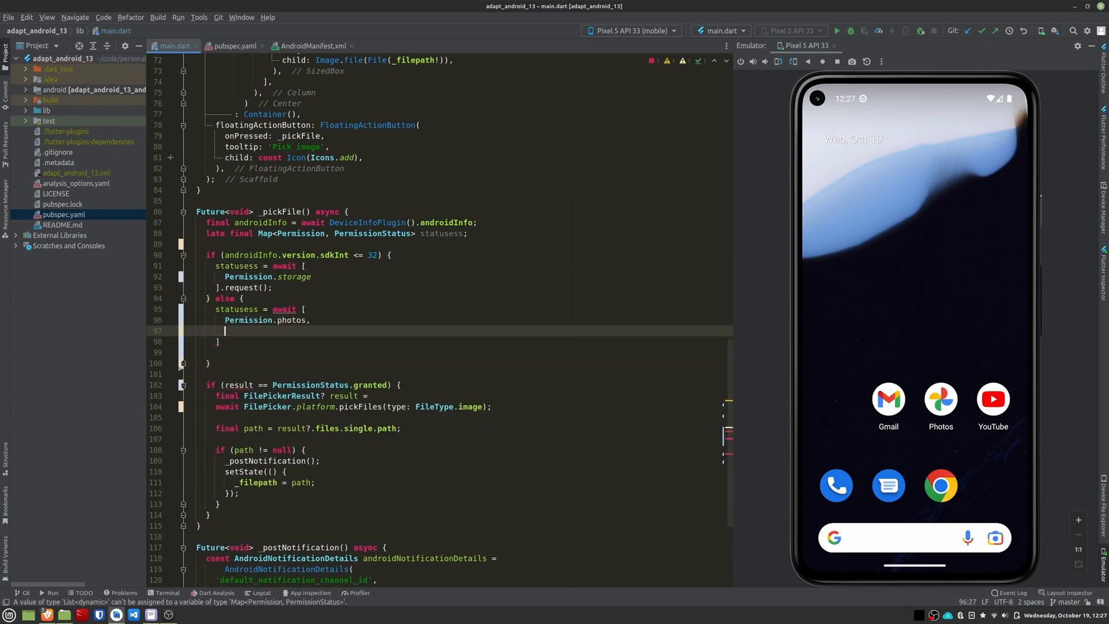
{"action": "type", "text": "Permission.notification,"}
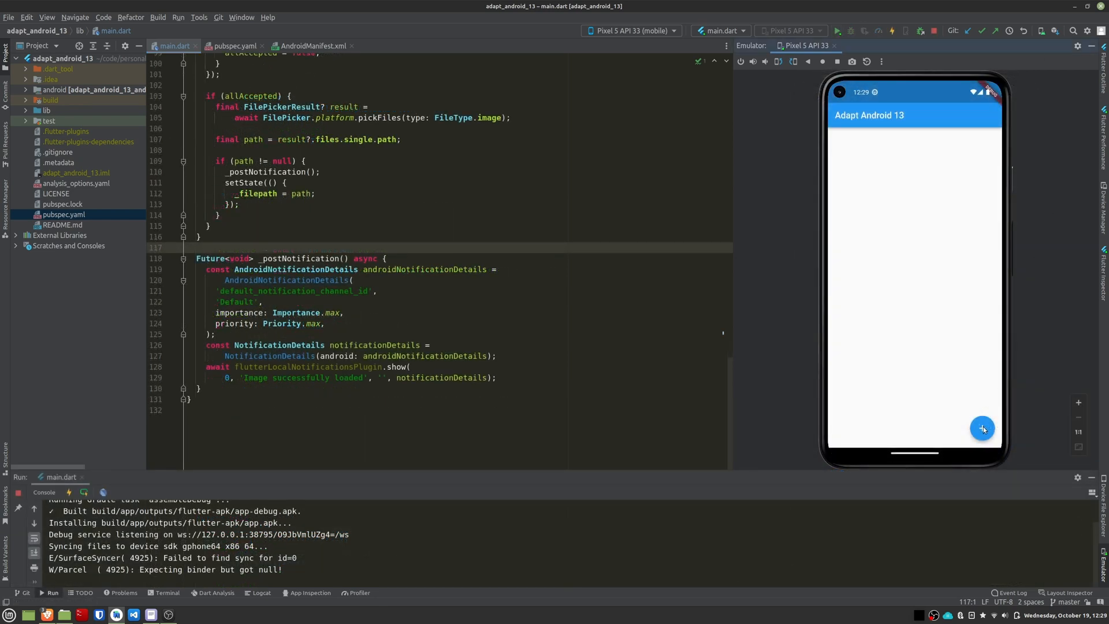
Step: Start picking an image in the relaunched app, allow notifications and open the Download folder
{"action": "left_click", "coordinate": [982, 427]}
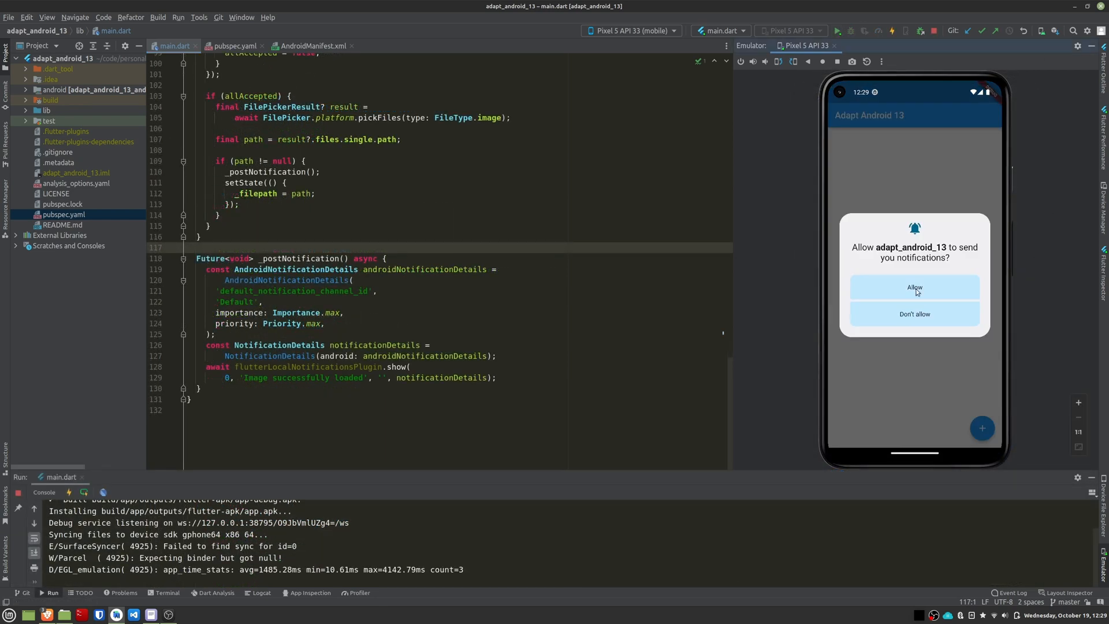
{"action": "left_click", "coordinate": [914, 288]}
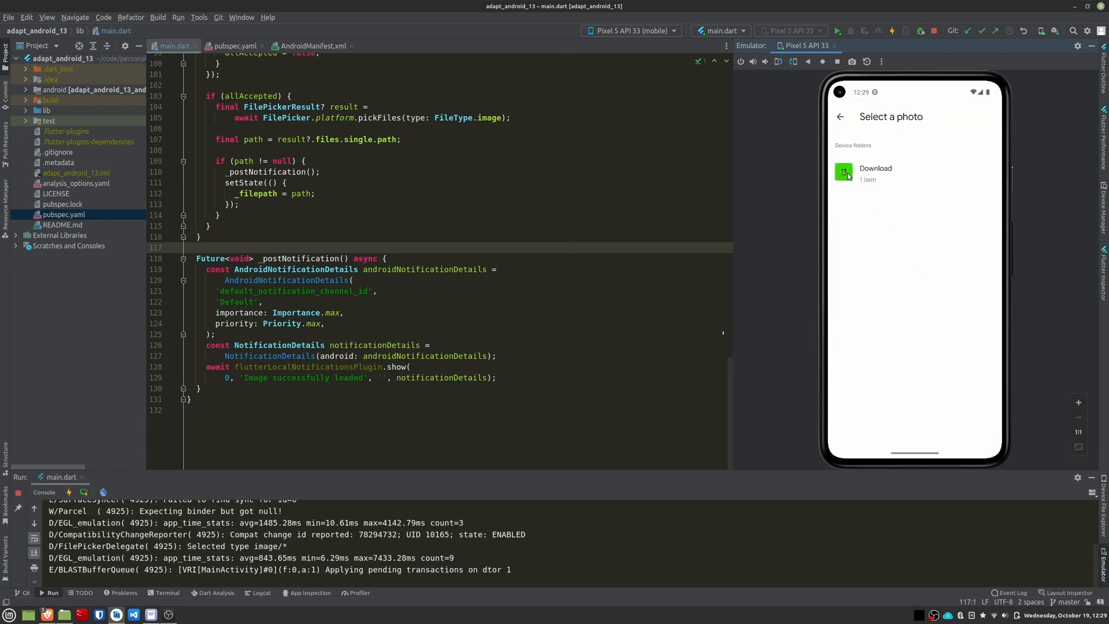
{"action": "left_click", "coordinate": [843, 172]}
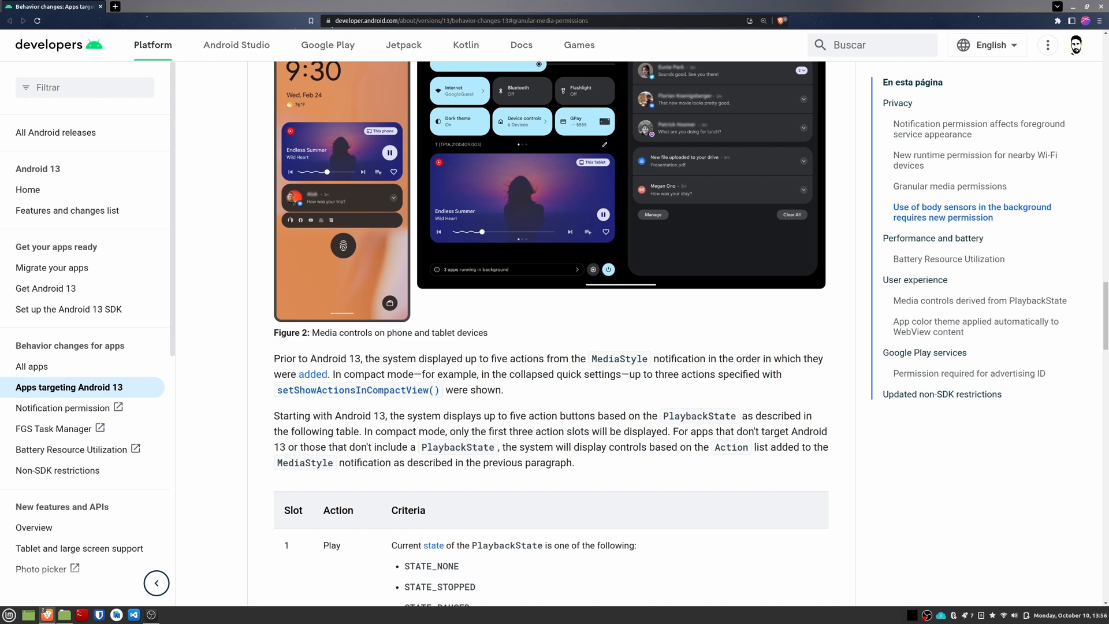
{"action": "scroll", "scroll_direction": "down", "scroll_amount": 3}
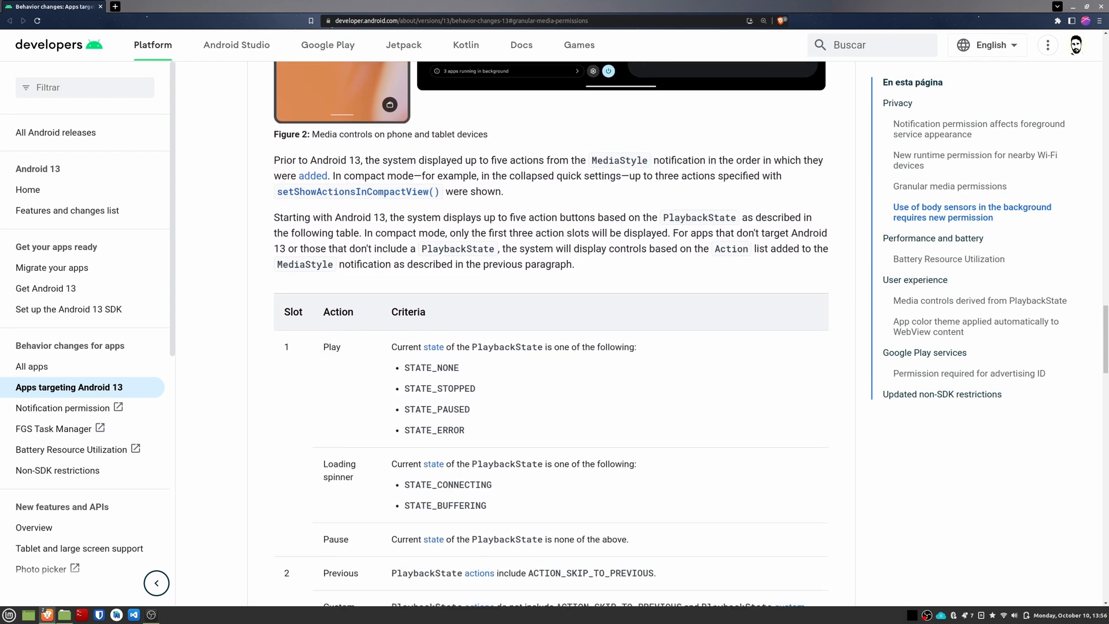
{"action": "scroll", "scroll_direction": "down", "scroll_amount": 3}
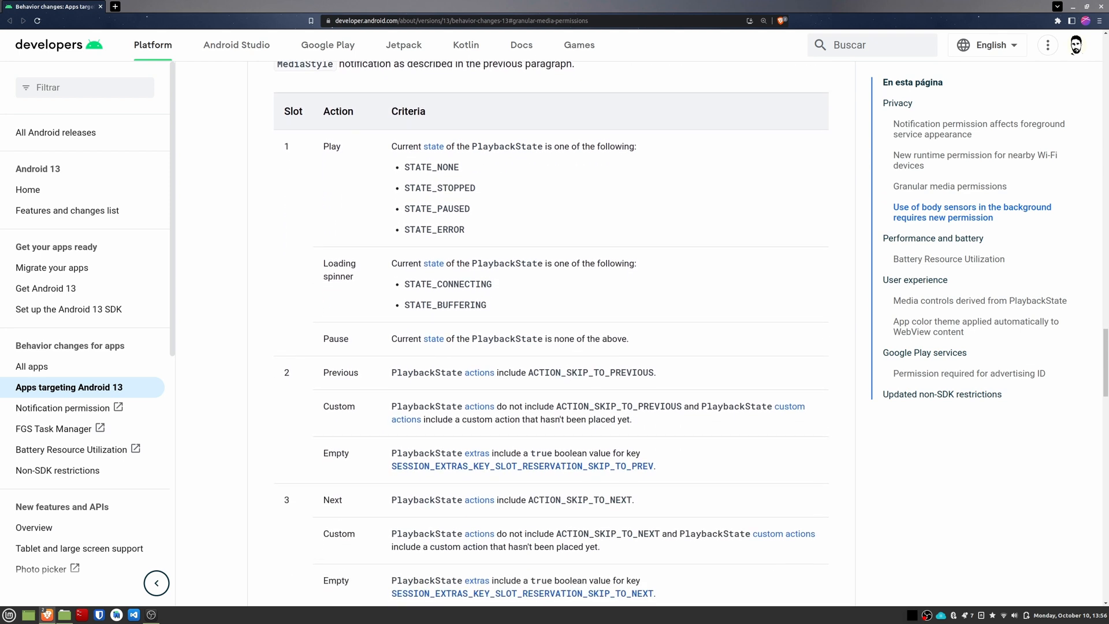
{"action": "scroll", "scroll_direction": "down", "scroll_amount": 3}
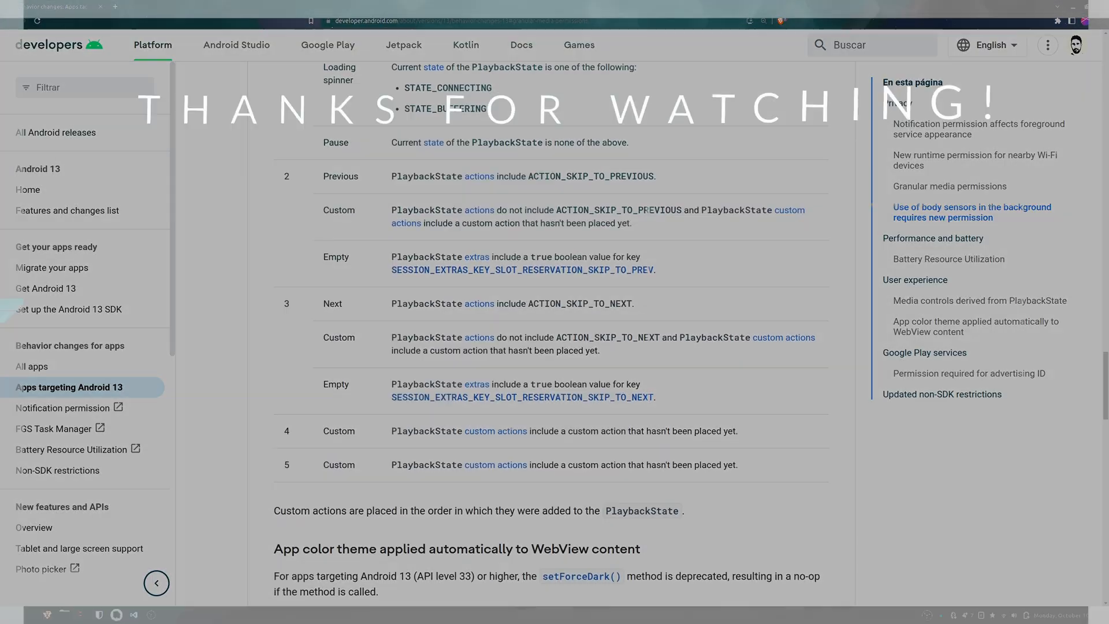